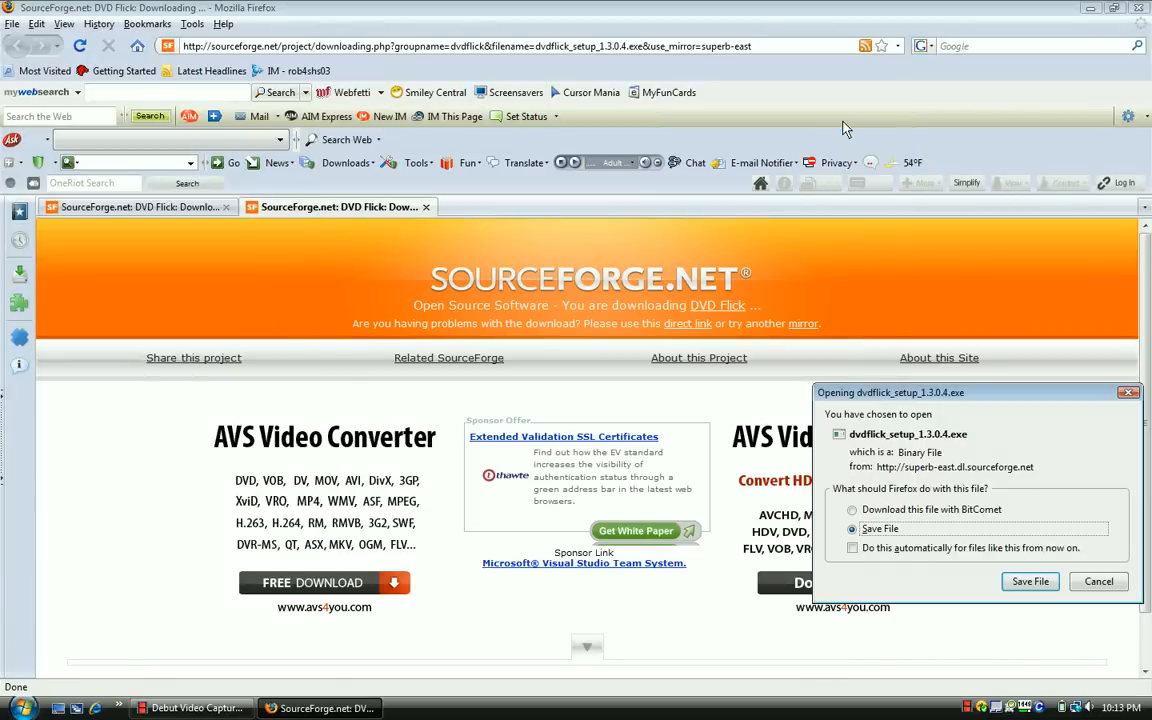
pyautogui.moveTo(905, 162)
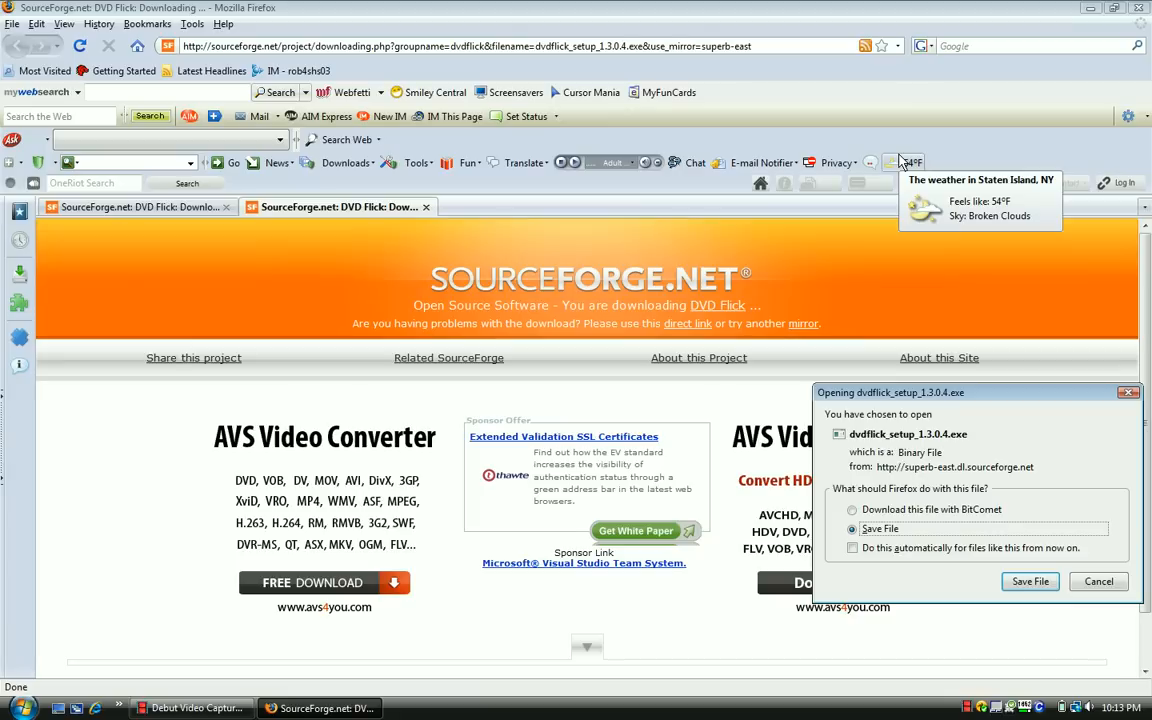
pyautogui.moveTo(995, 120)
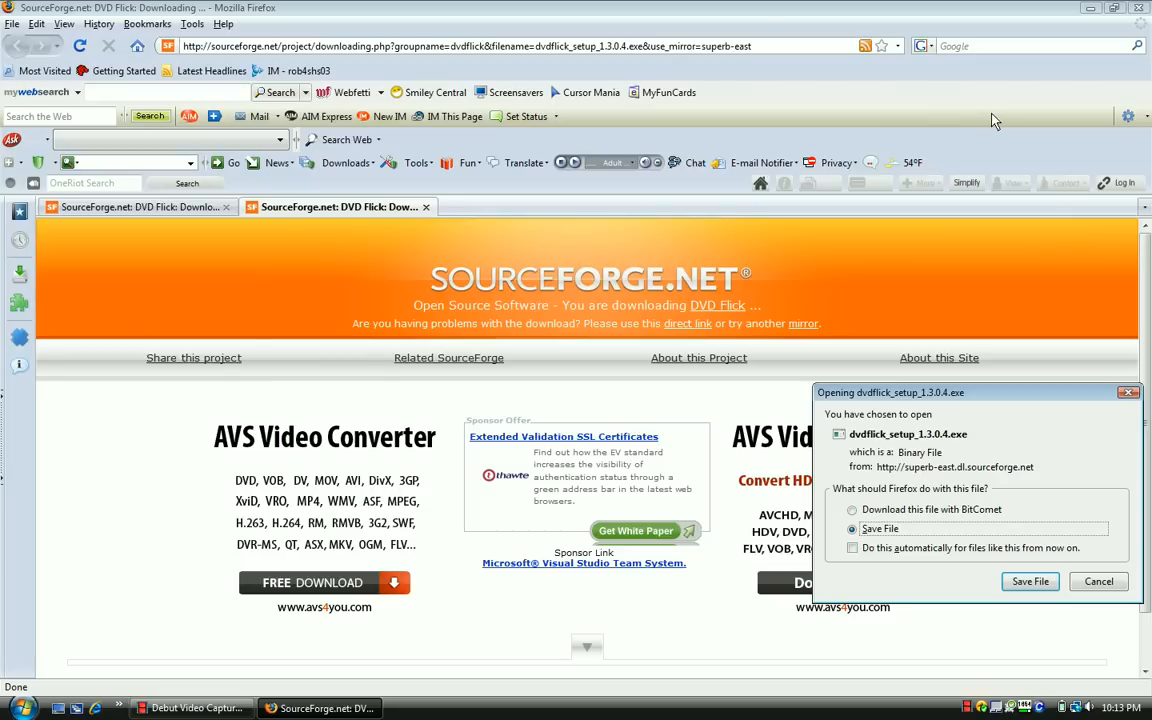
pyautogui.moveTo(735, 58)
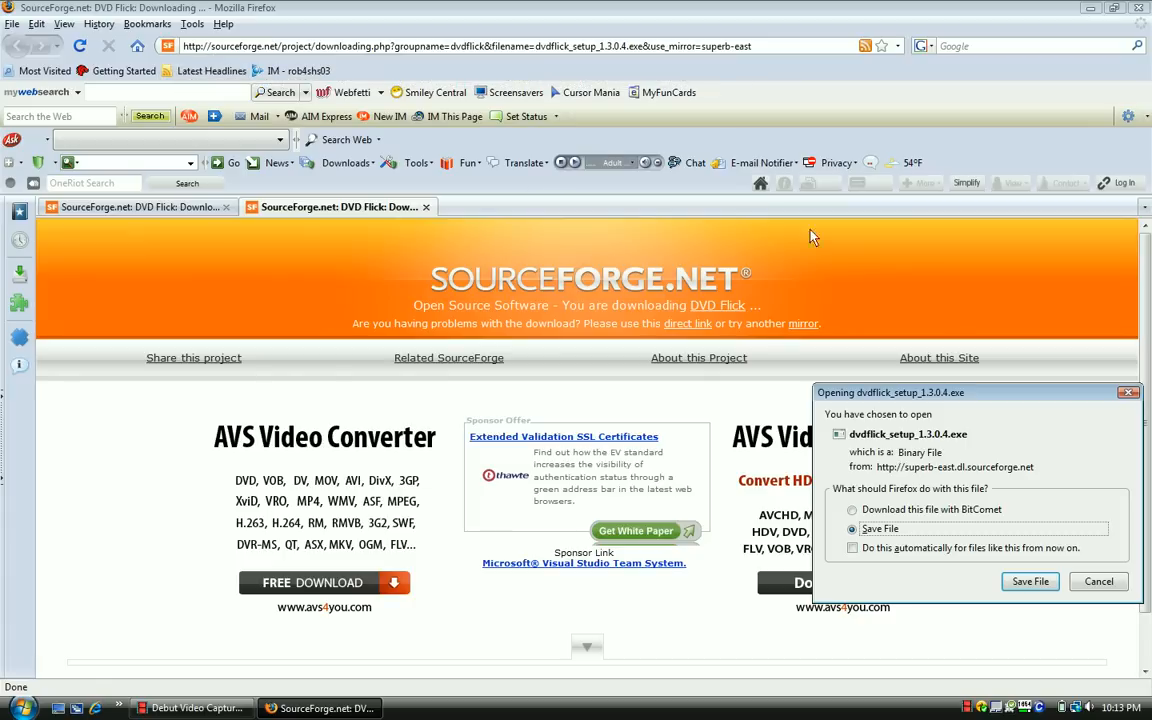
pyautogui.moveTo(1006, 478)
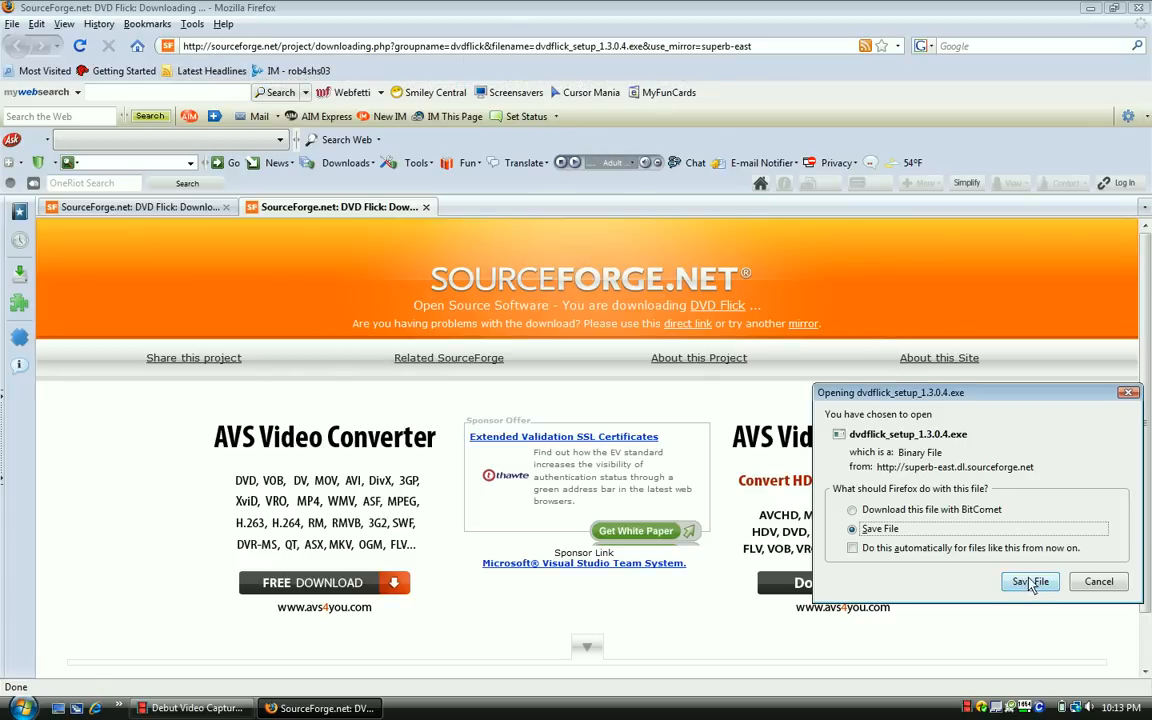
pyautogui.moveTo(1058, 414)
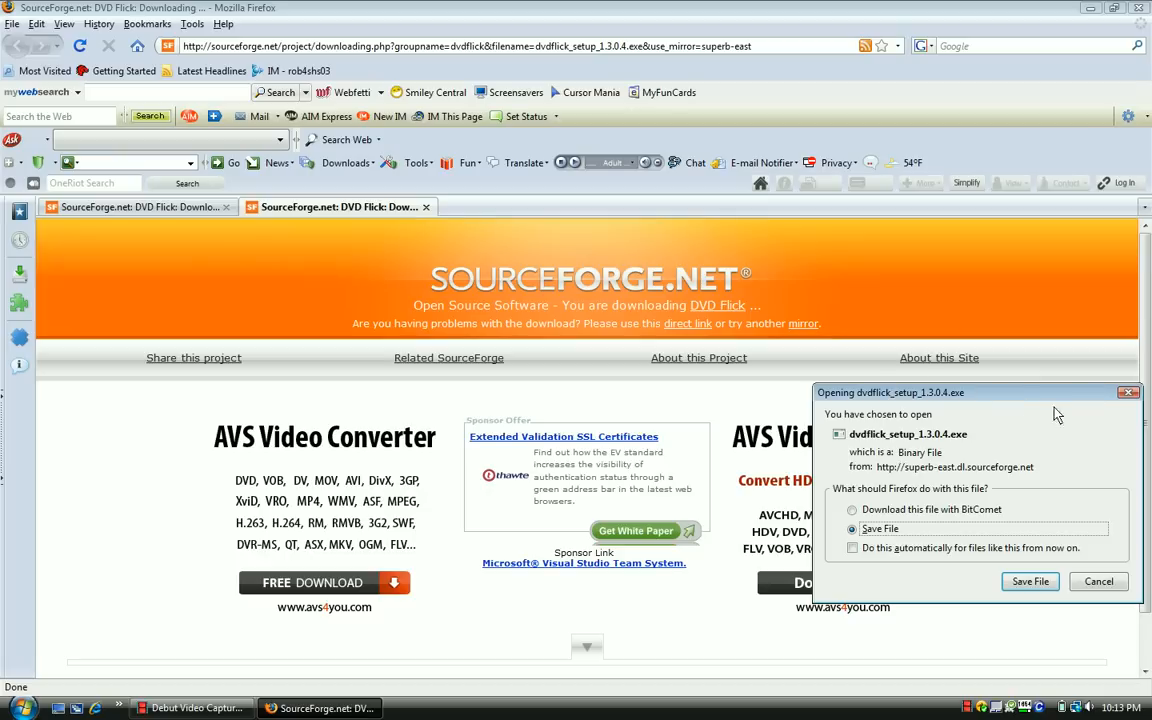
pyautogui.moveTo(1130, 392)
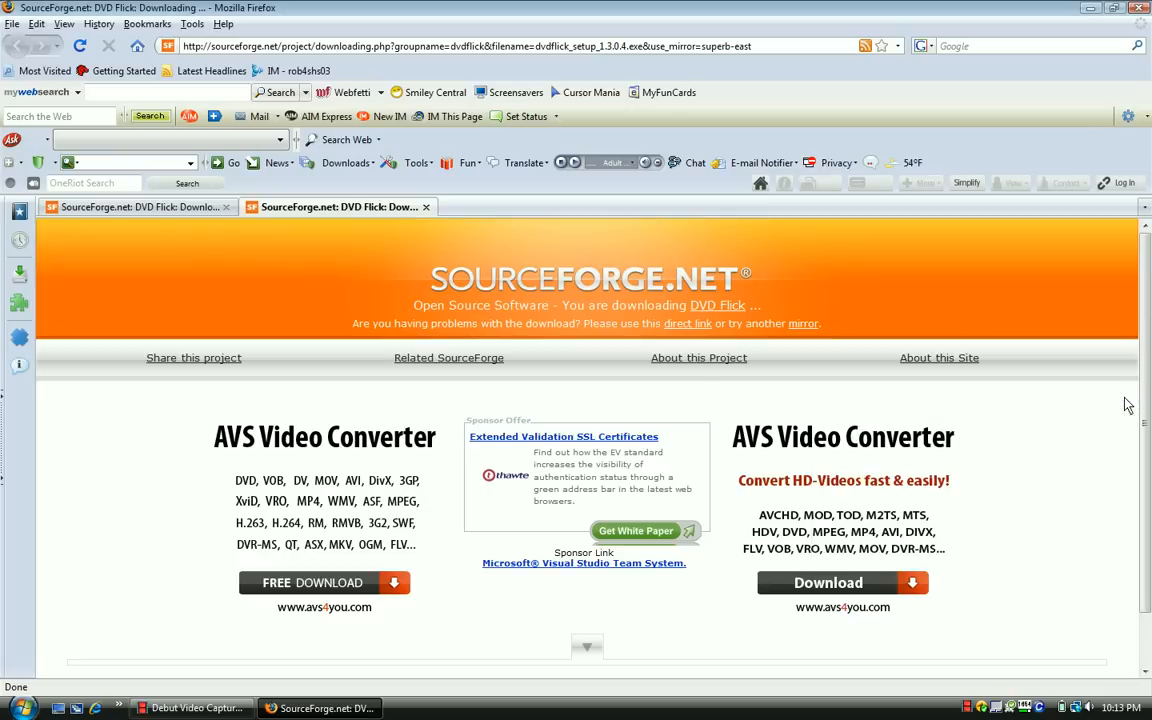
# Step: Close the Firefox window, bringing up its quit prompt
pyautogui.click(1142, 8)
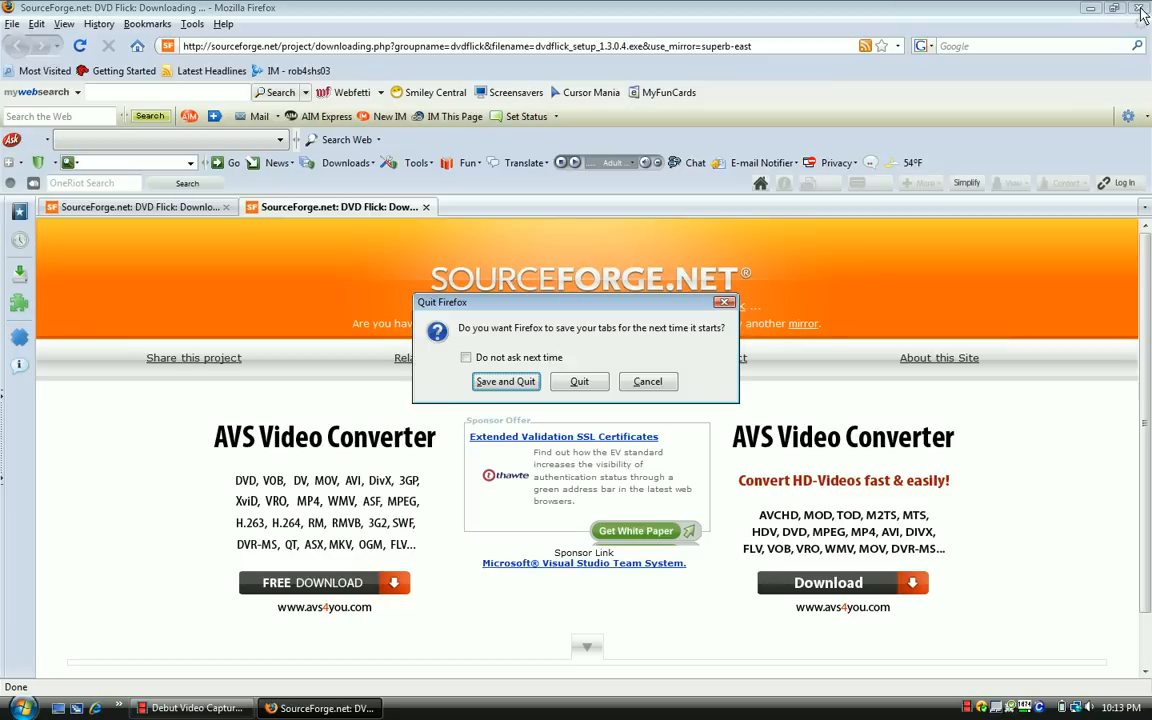
pyautogui.moveTo(545, 390)
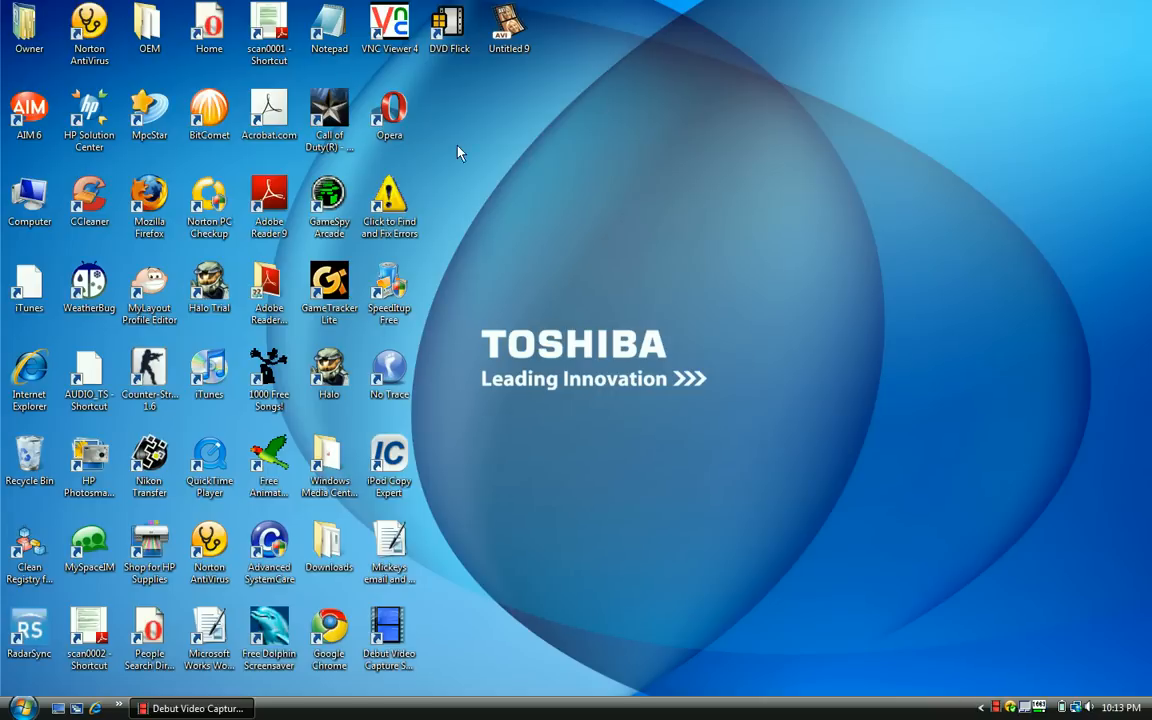
pyautogui.moveTo(443, 78)
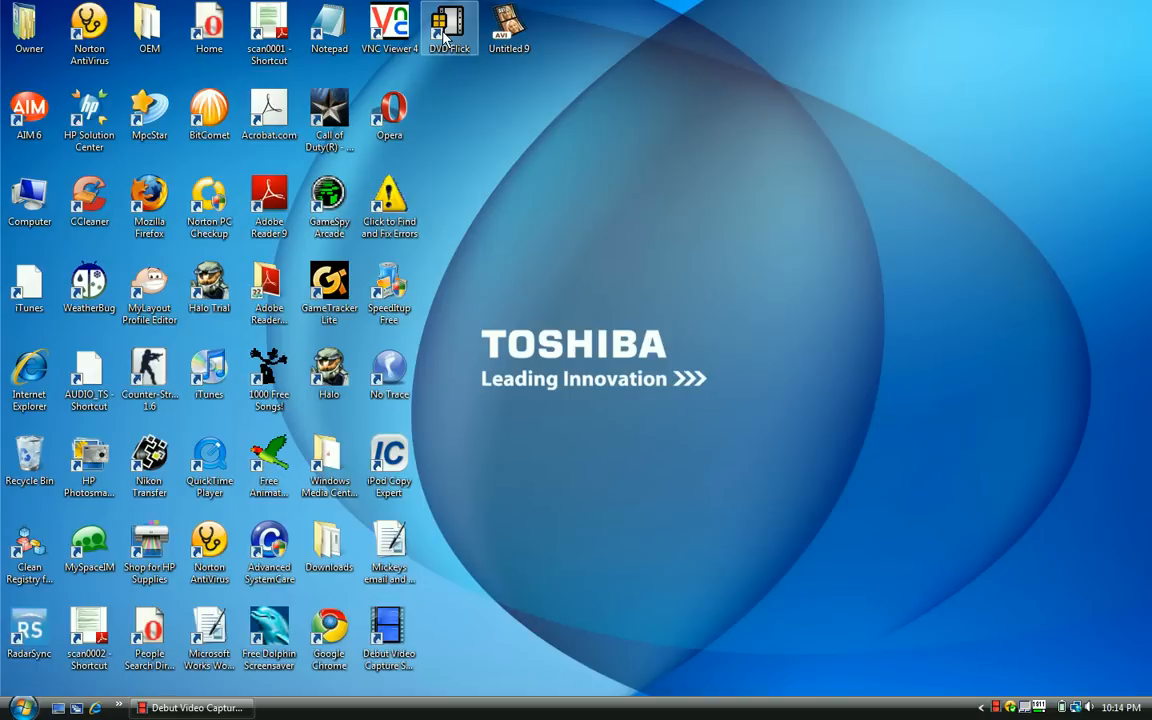
# Step: Launch DVD Flick from its desktop shortcut
pyautogui.doubleClick(449, 27)
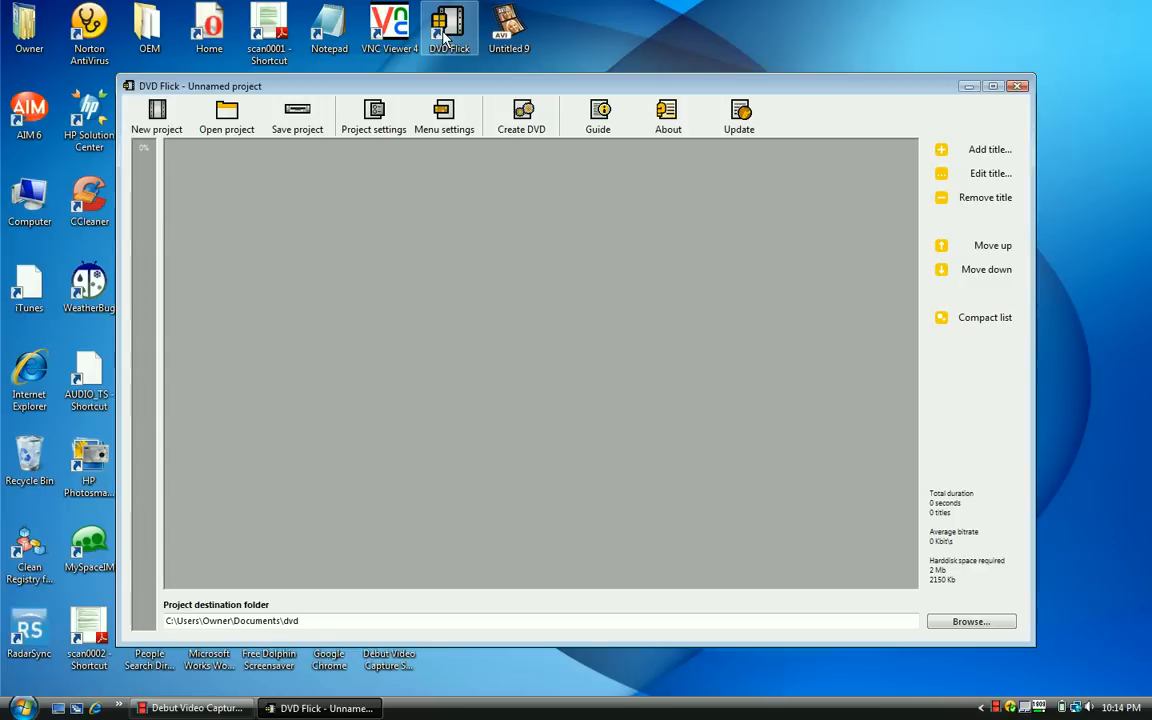
pyautogui.moveTo(575, 33)
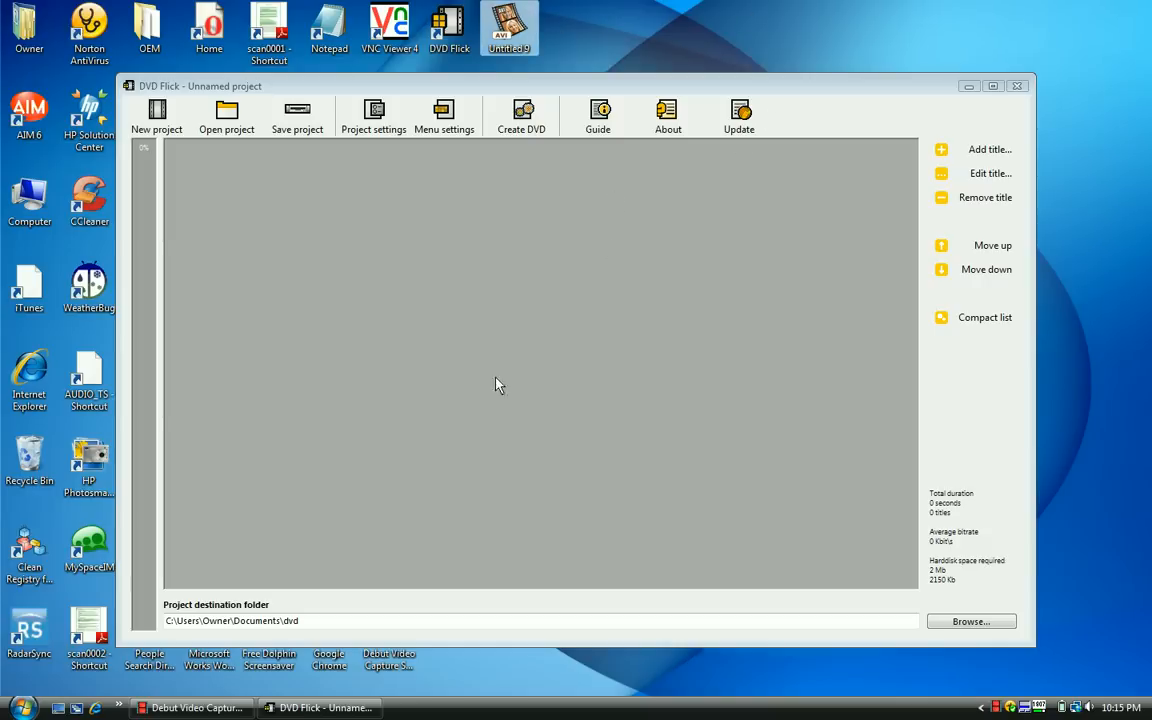
pyautogui.moveTo(424, 340)
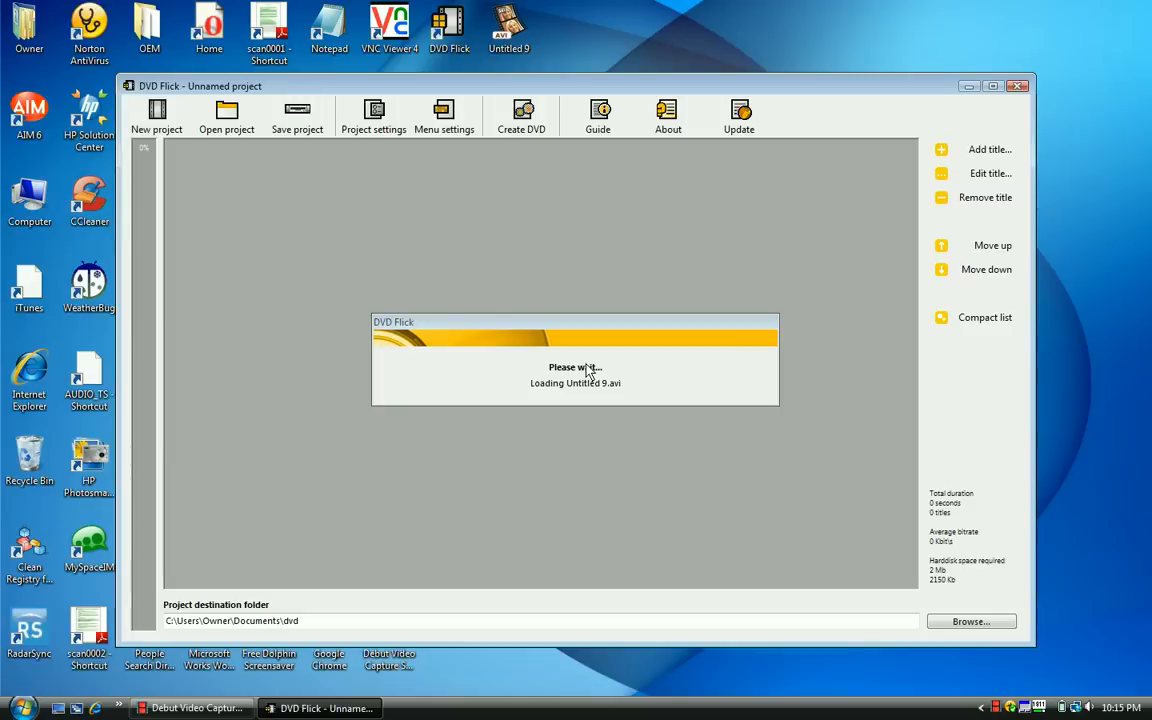
pyautogui.moveTo(531, 385)
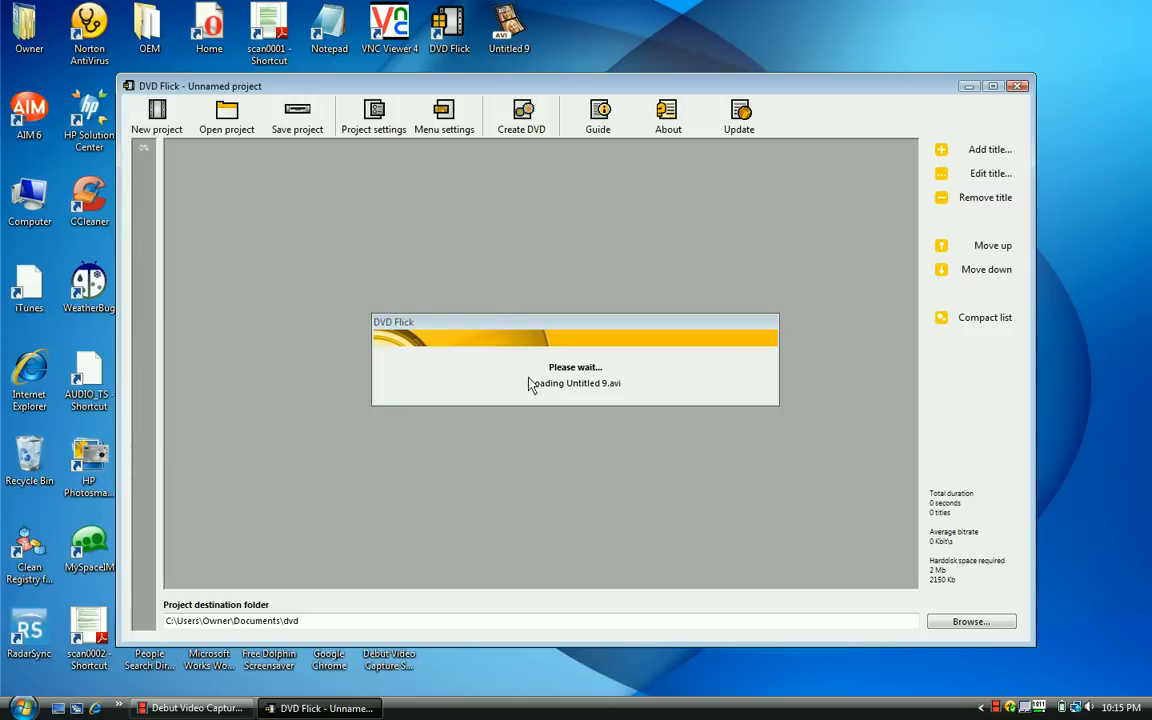
pyautogui.moveTo(588, 295)
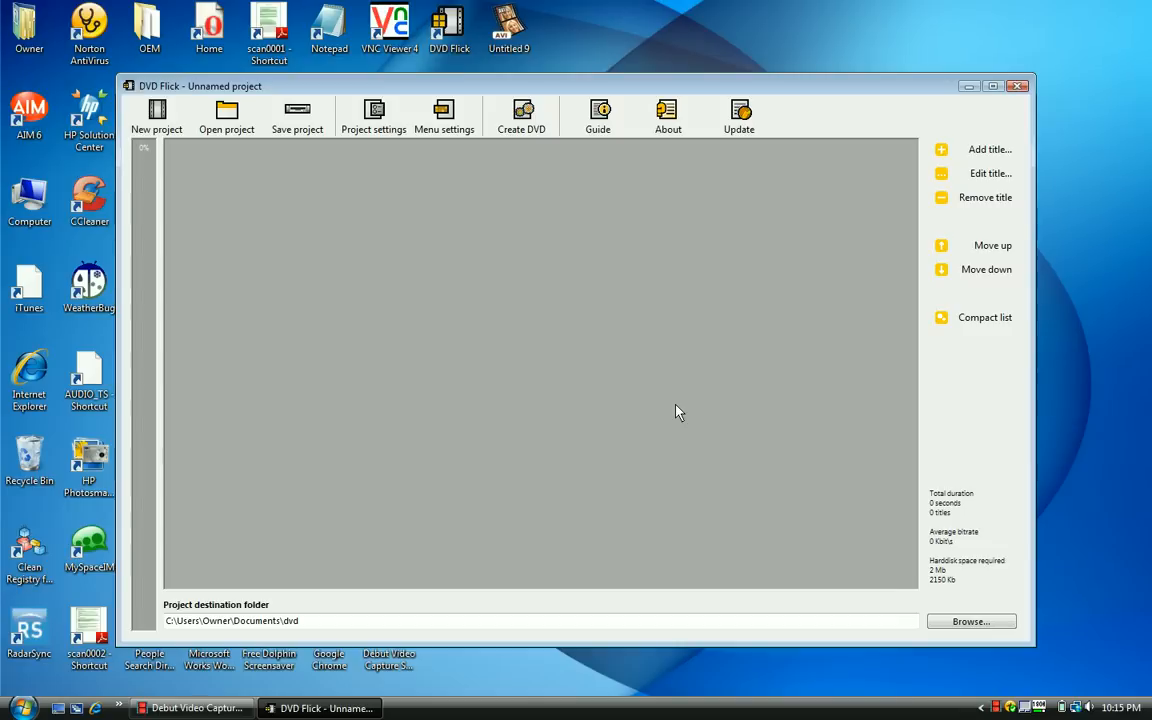
# Step: Select the newly added Untitled 9 title in the title list
pyautogui.click(989, 149)
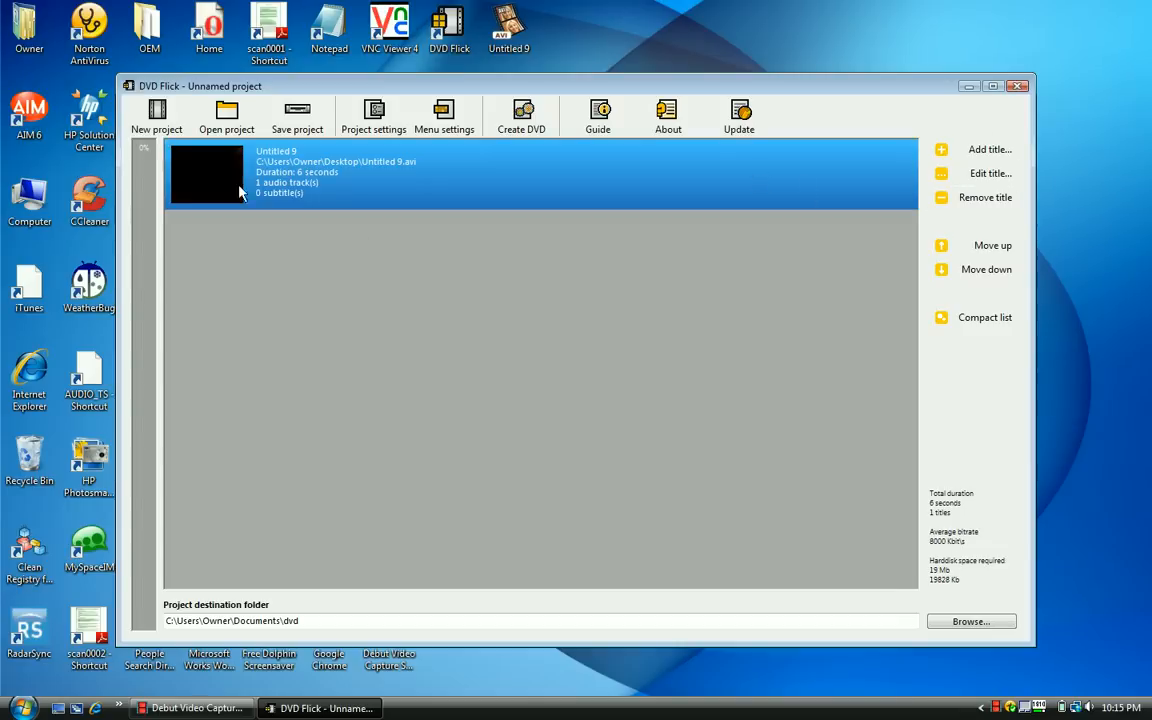
pyautogui.moveTo(473, 166)
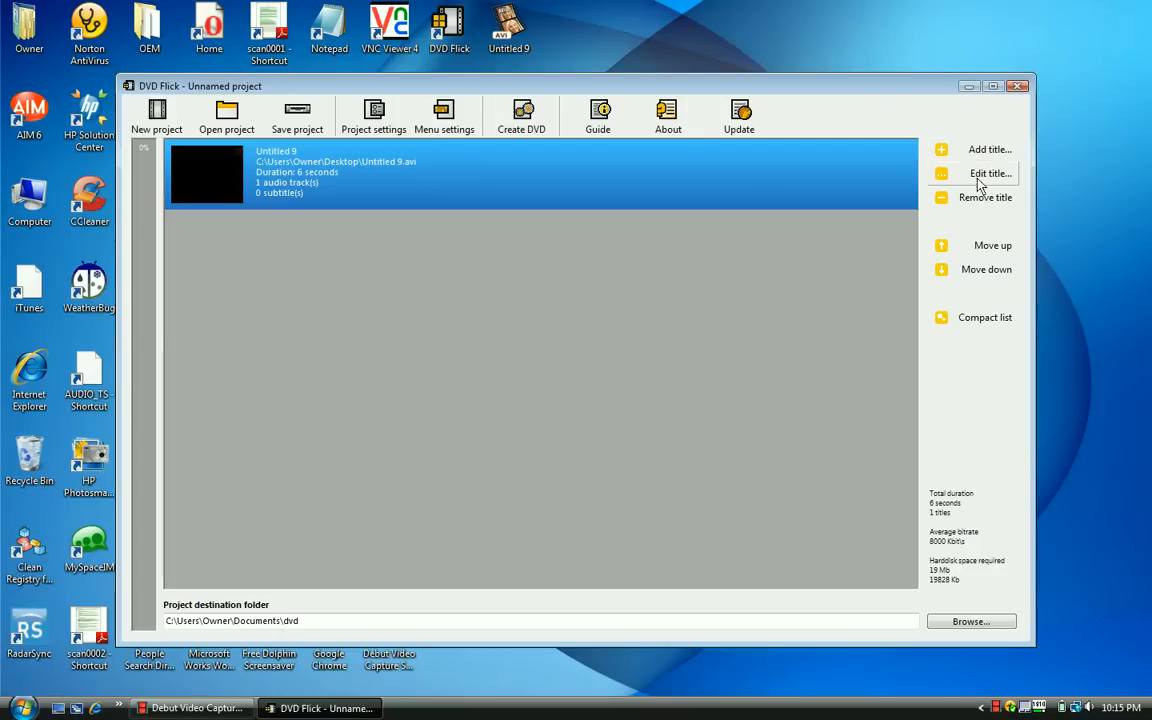
# Step: Name the title 'short clip', check aspect ratio and video sources, and accept
pyautogui.click(990, 173)
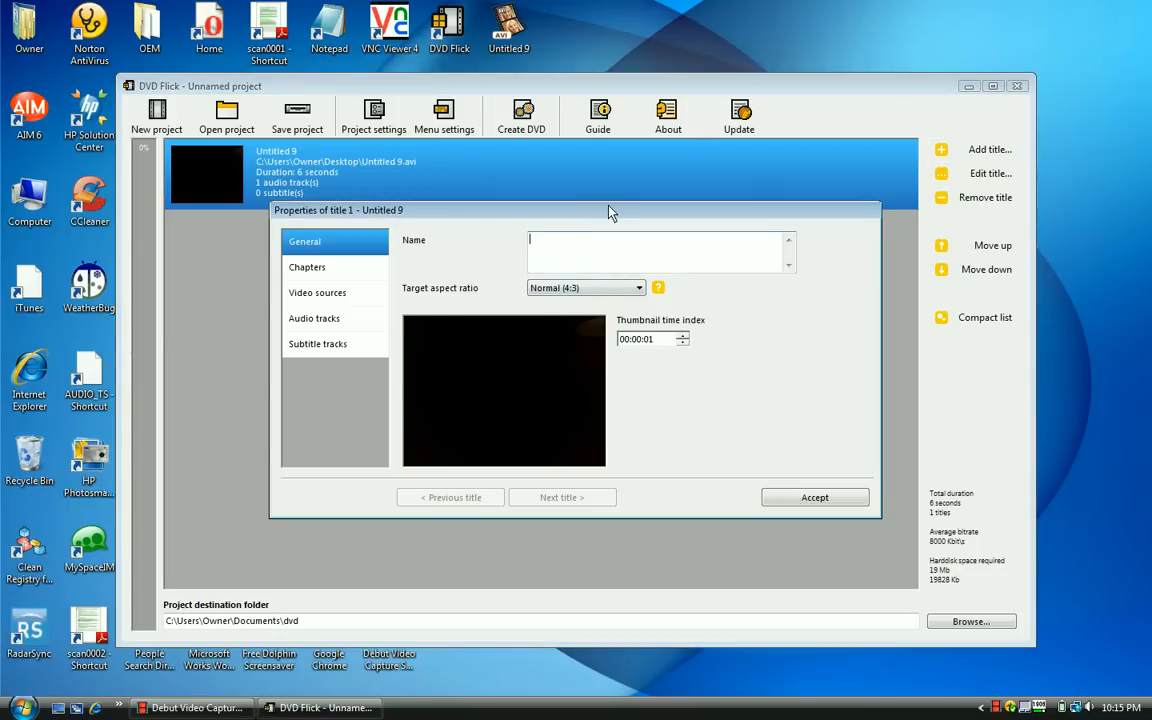
pyautogui.write('shor')
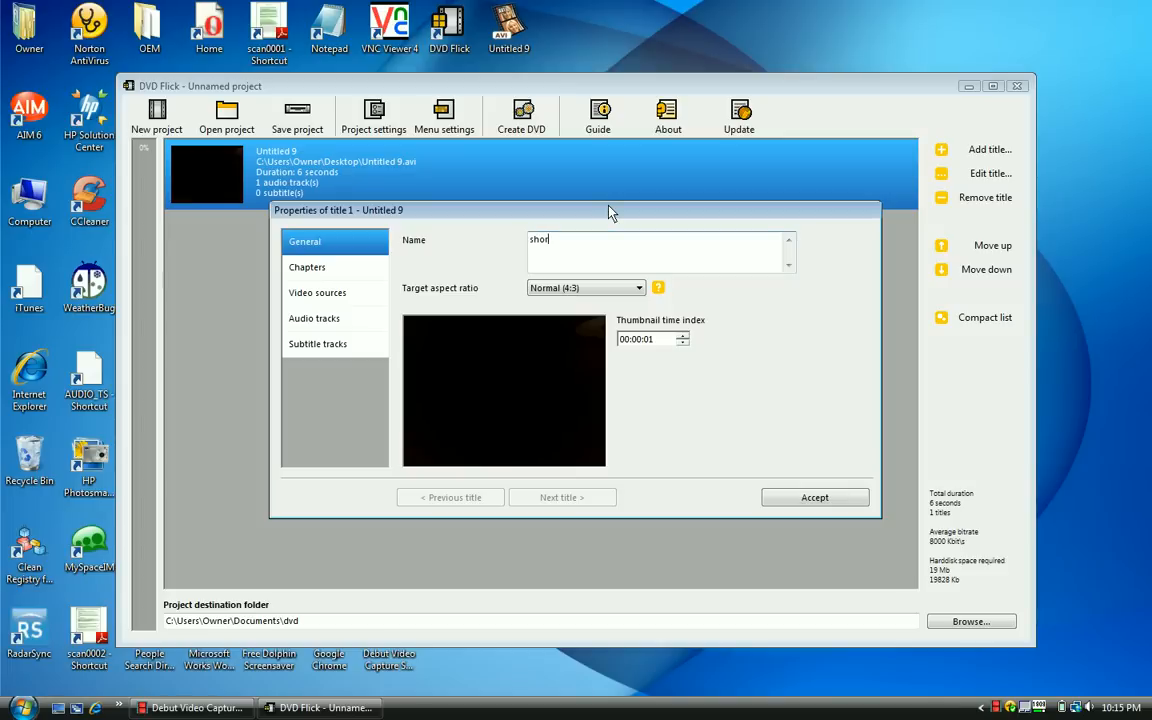
pyautogui.write('t clip')
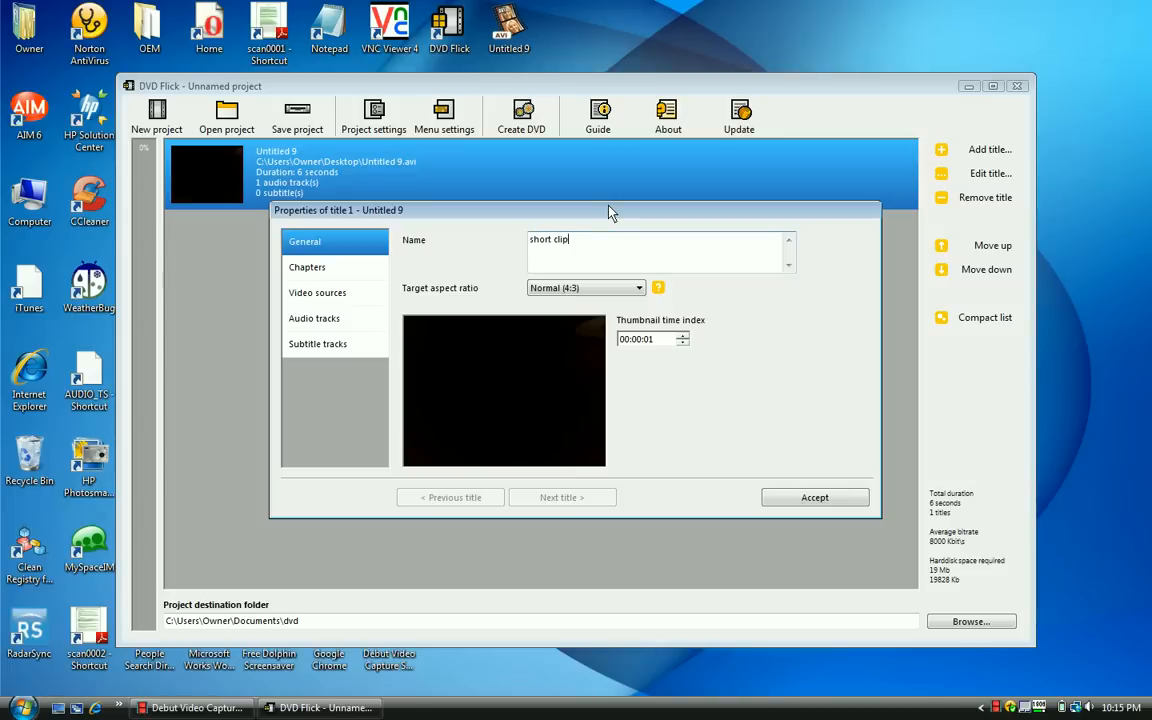
pyautogui.moveTo(663, 290)
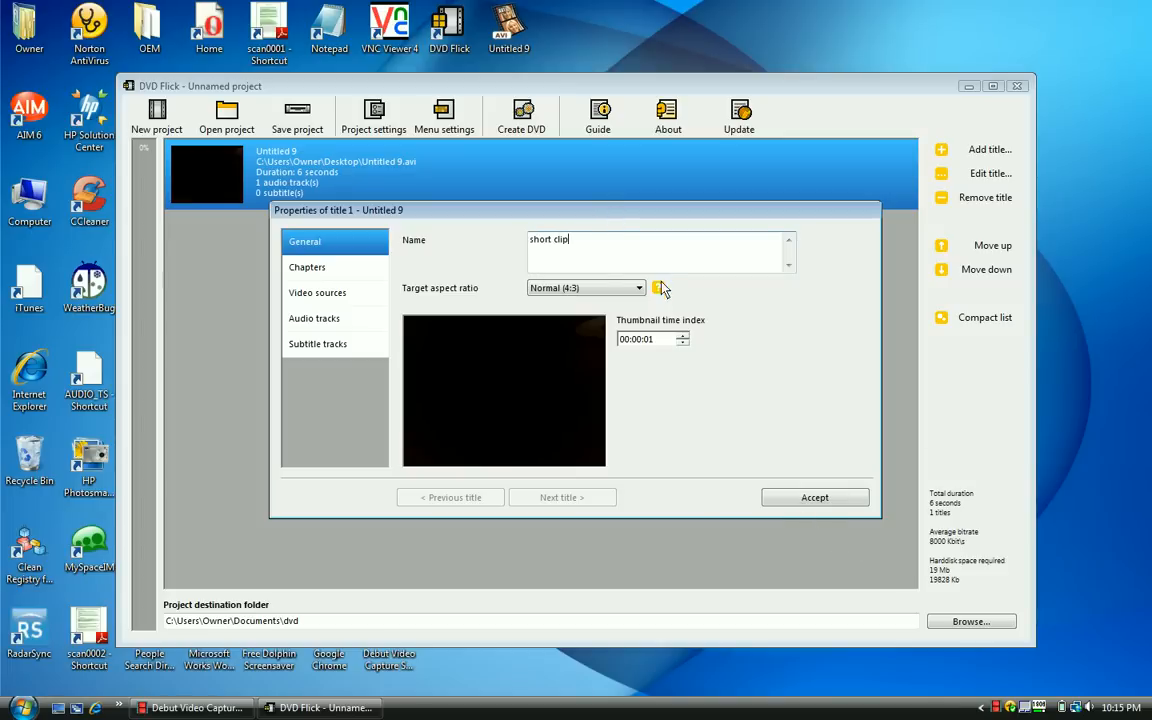
pyautogui.click(638, 288)
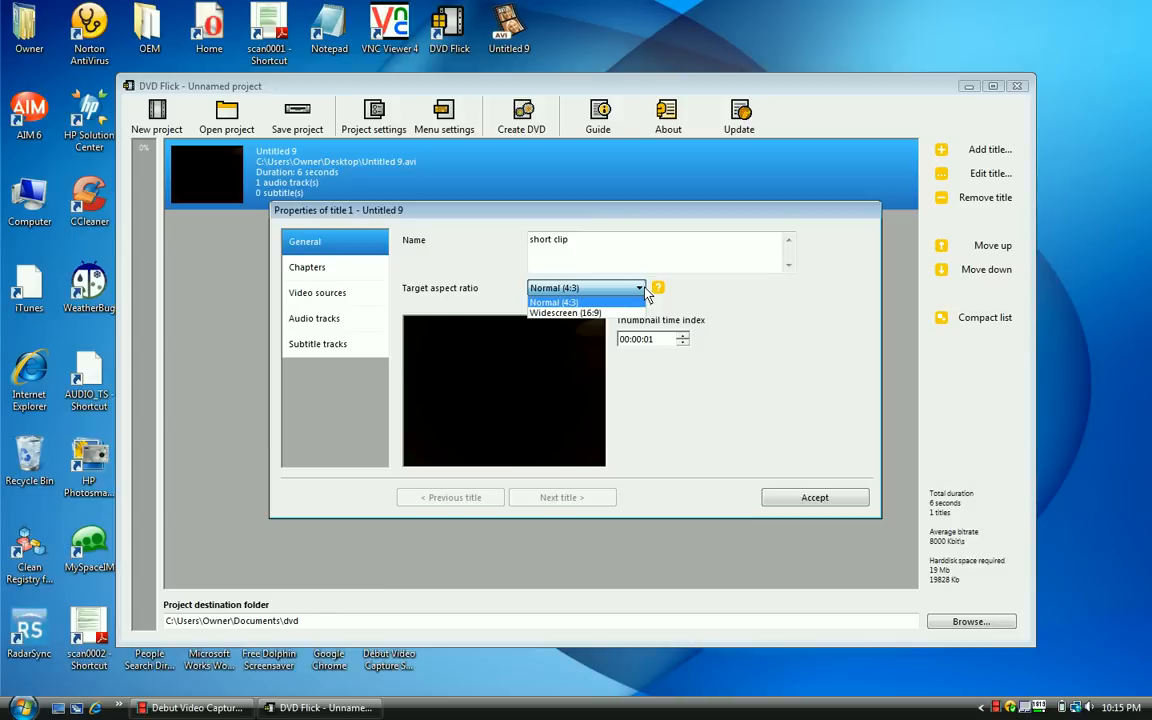
pyautogui.moveTo(585, 312)
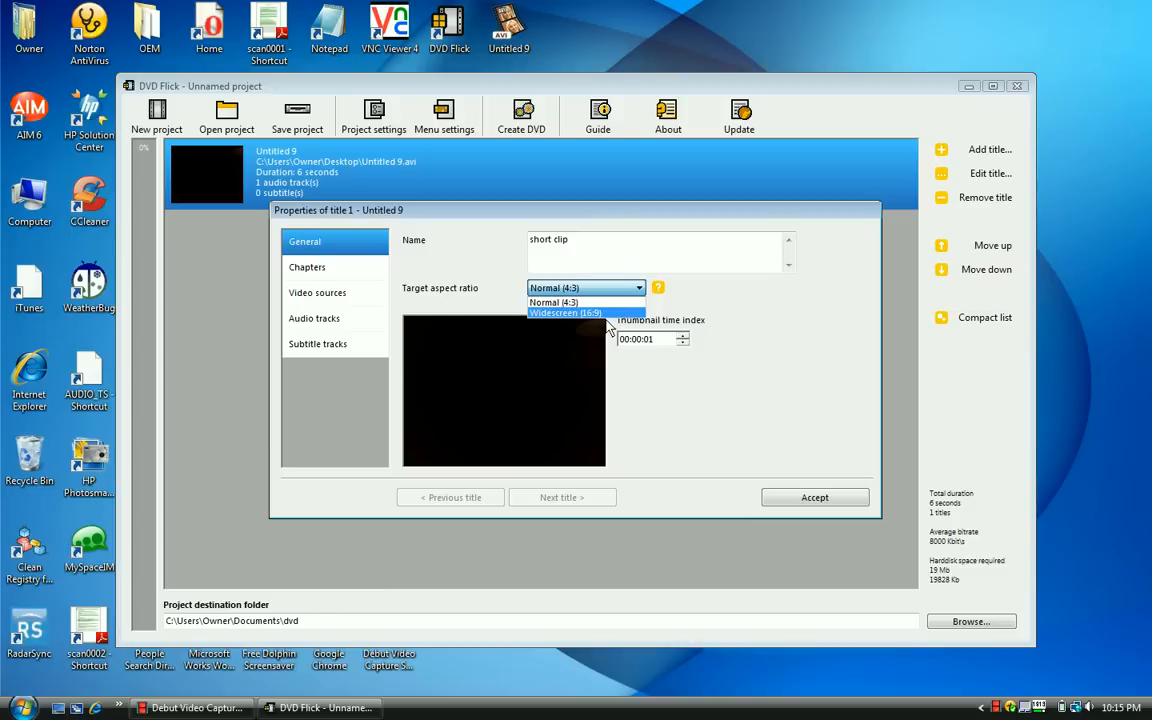
pyautogui.moveTo(547, 314)
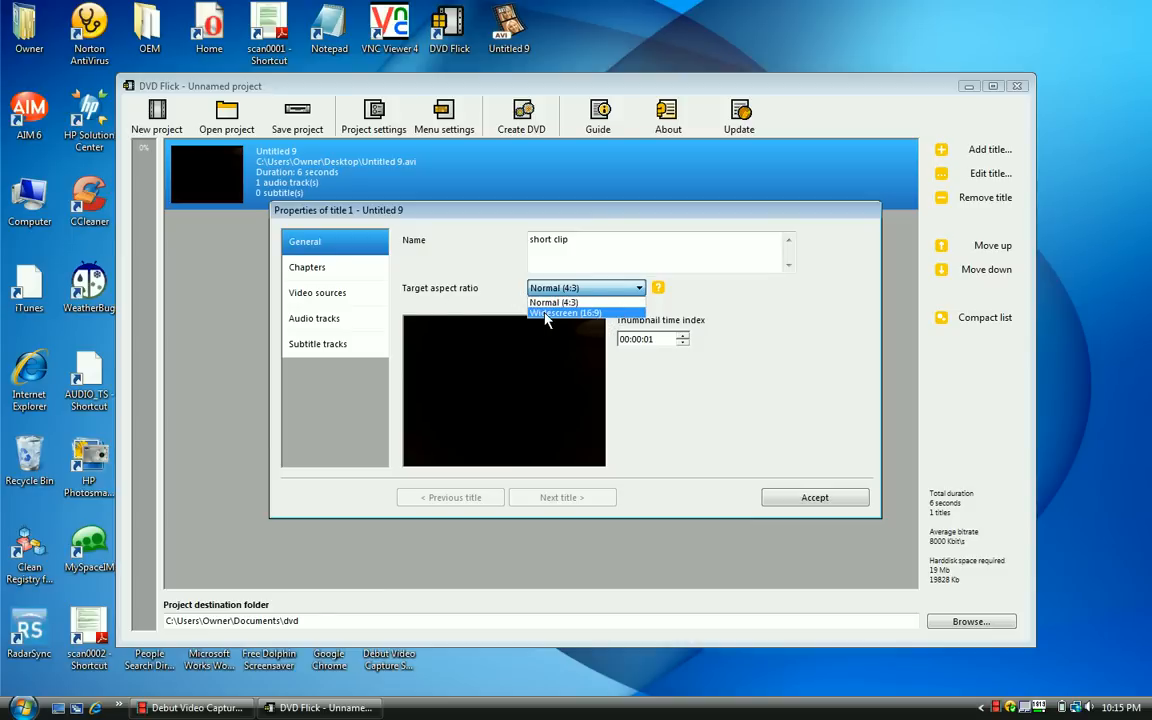
pyautogui.click(318, 292)
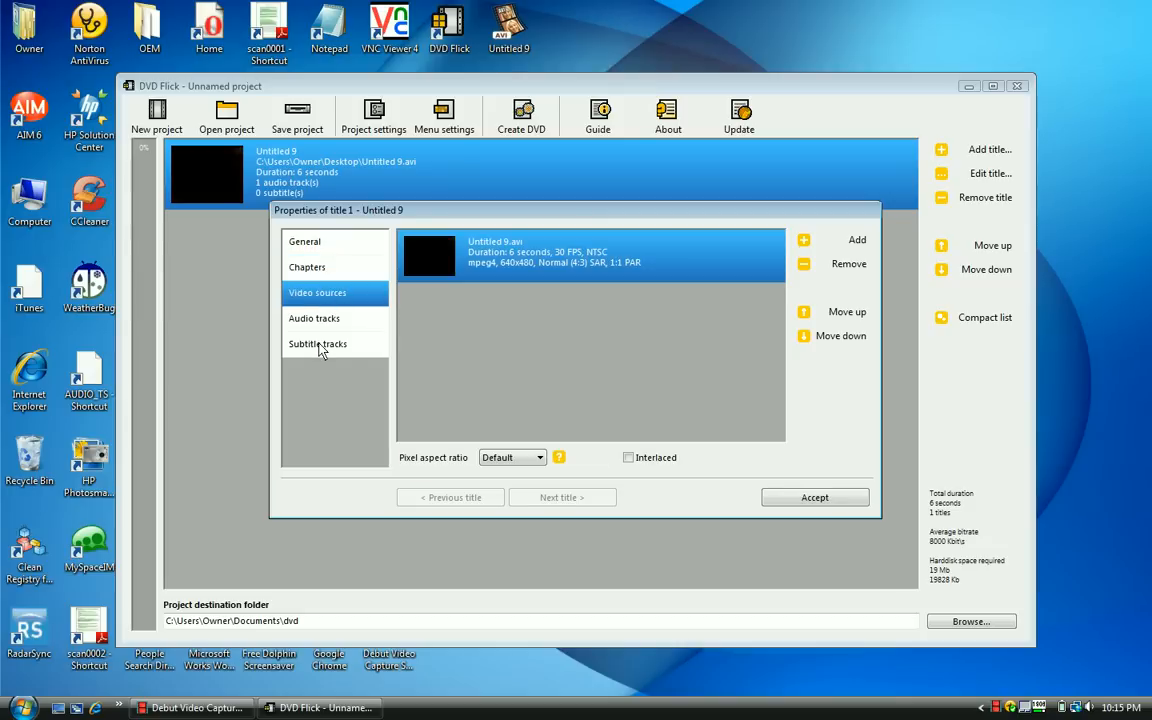
pyautogui.click(304, 241)
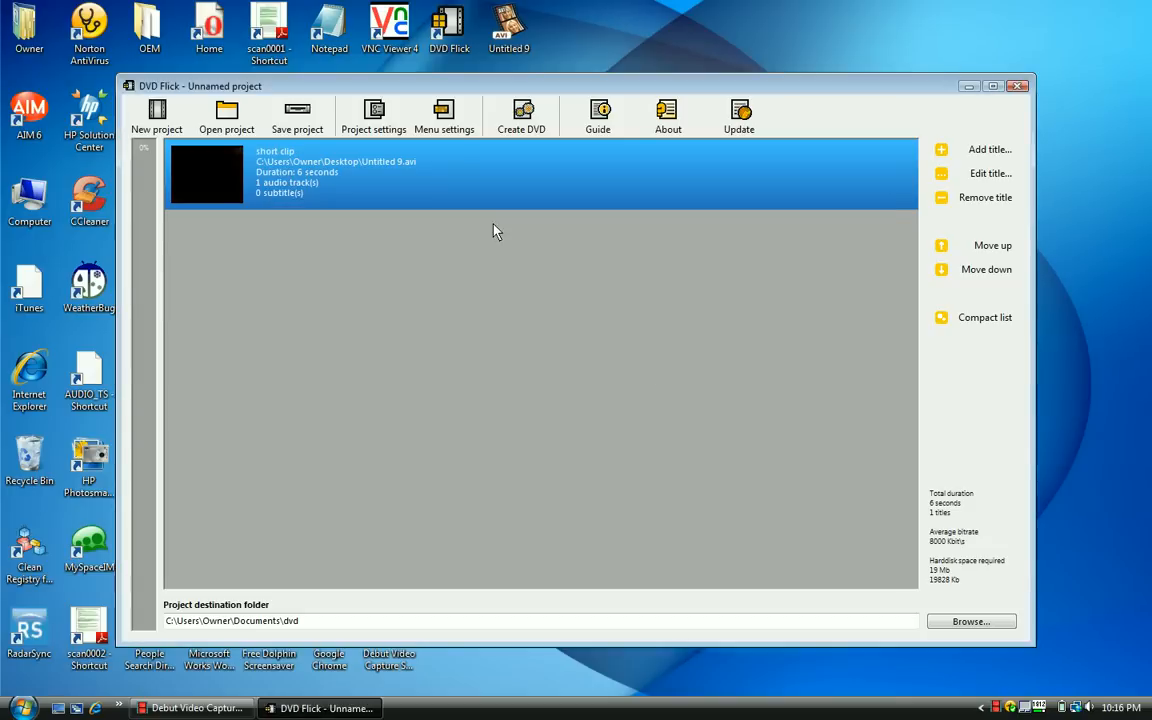
pyautogui.click(373, 115)
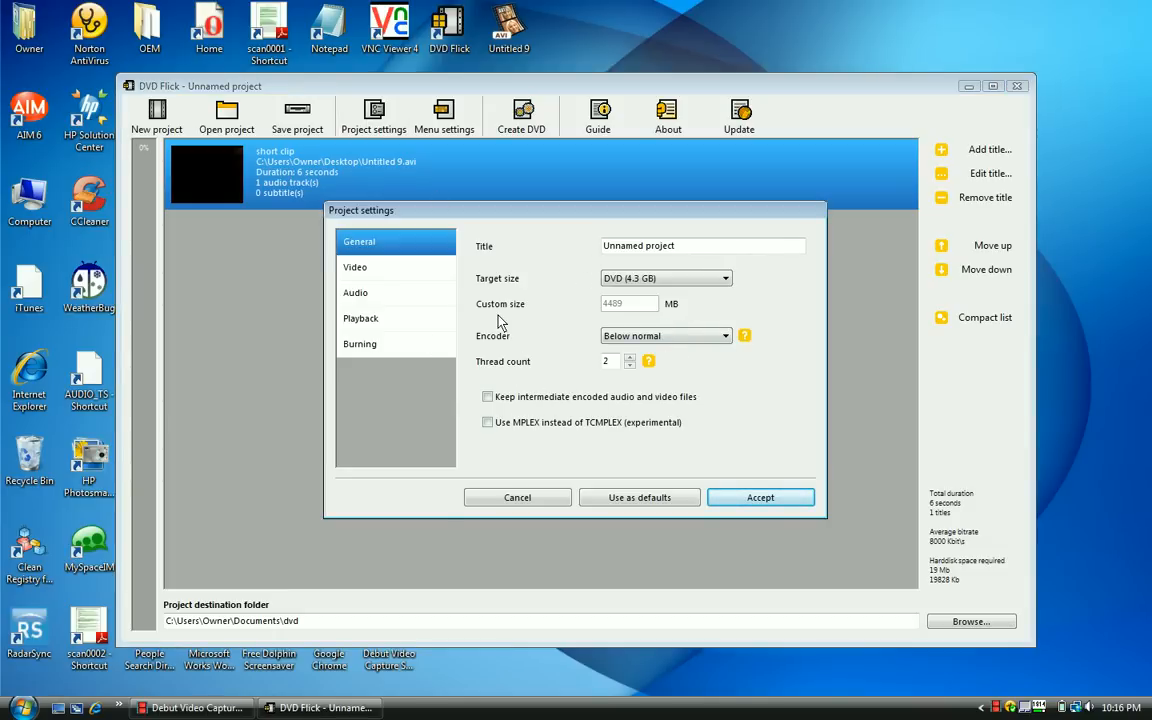
pyautogui.moveTo(380, 358)
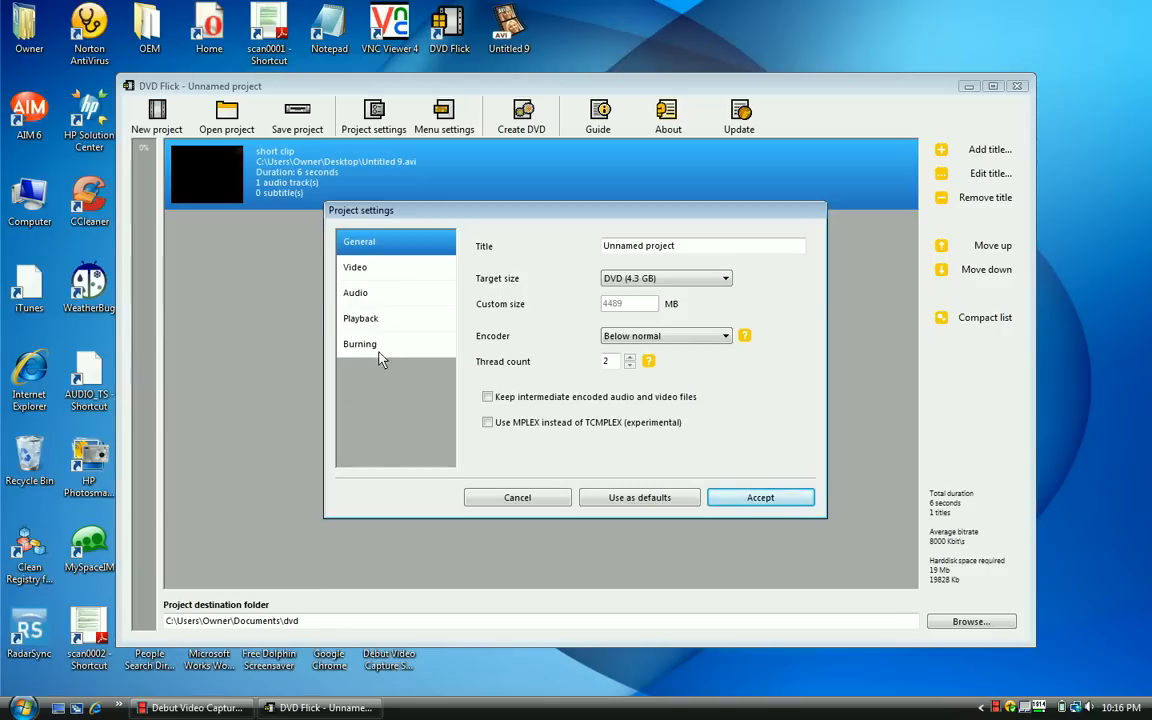
# Step: Enable burning to disc at 8x with verify after burning, and accept
pyautogui.click(360, 343)
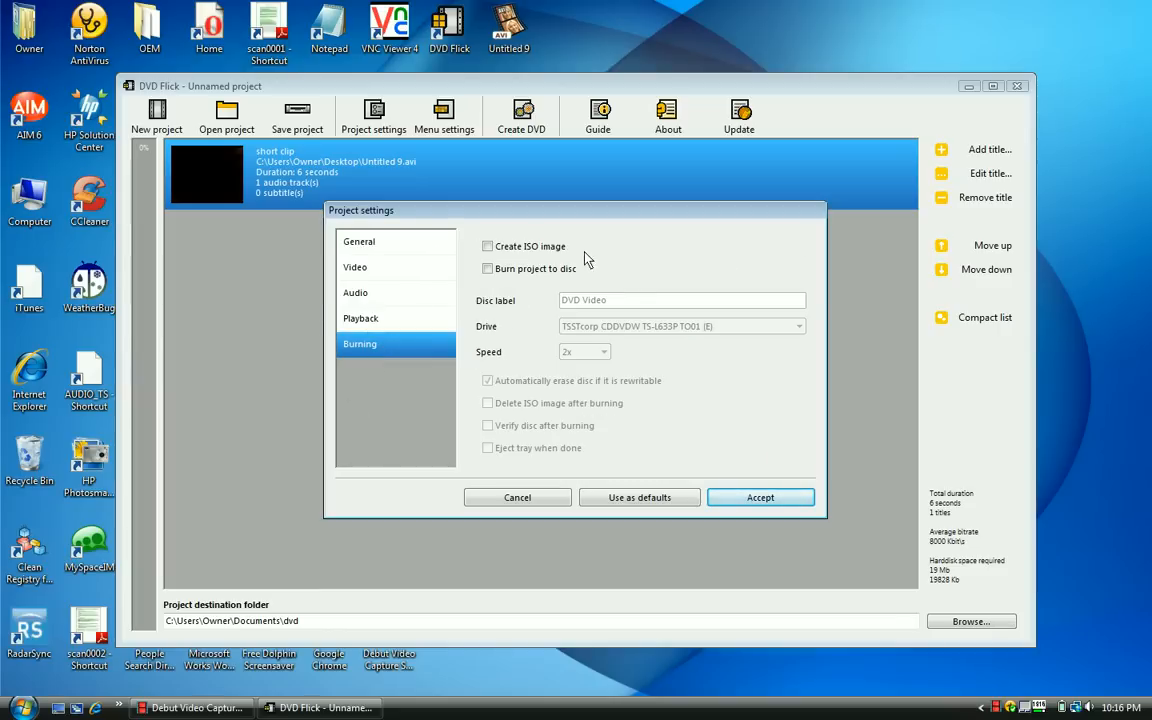
pyautogui.click(488, 268)
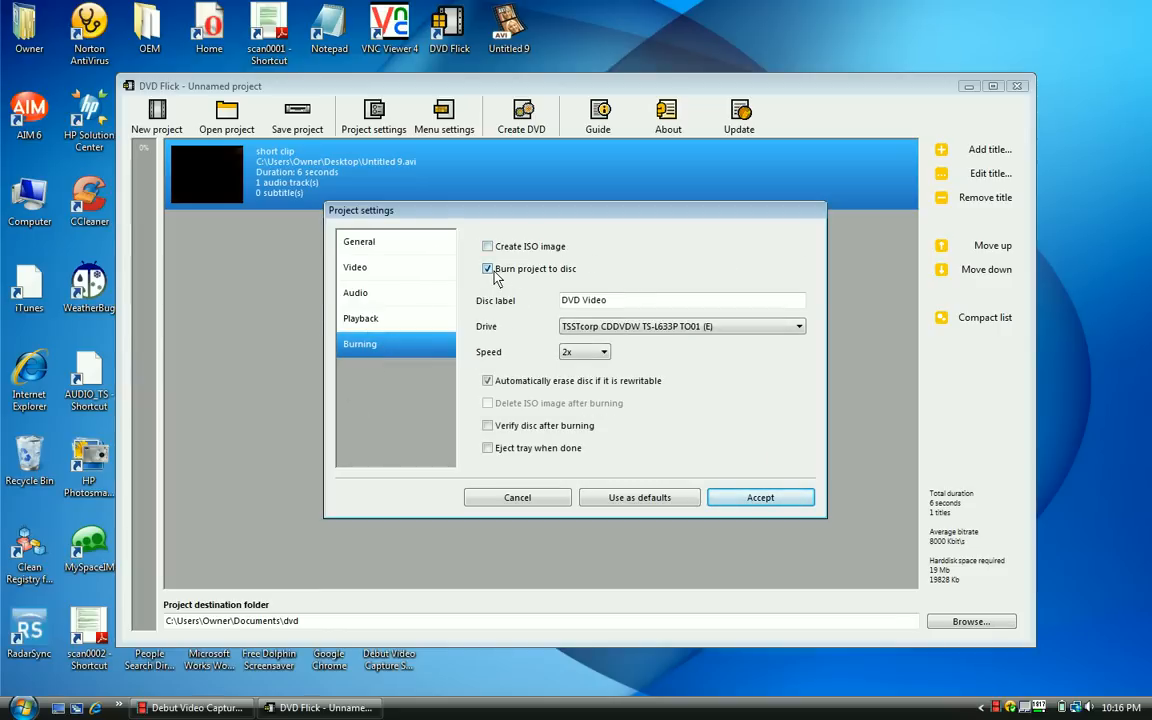
pyautogui.click(682, 300)
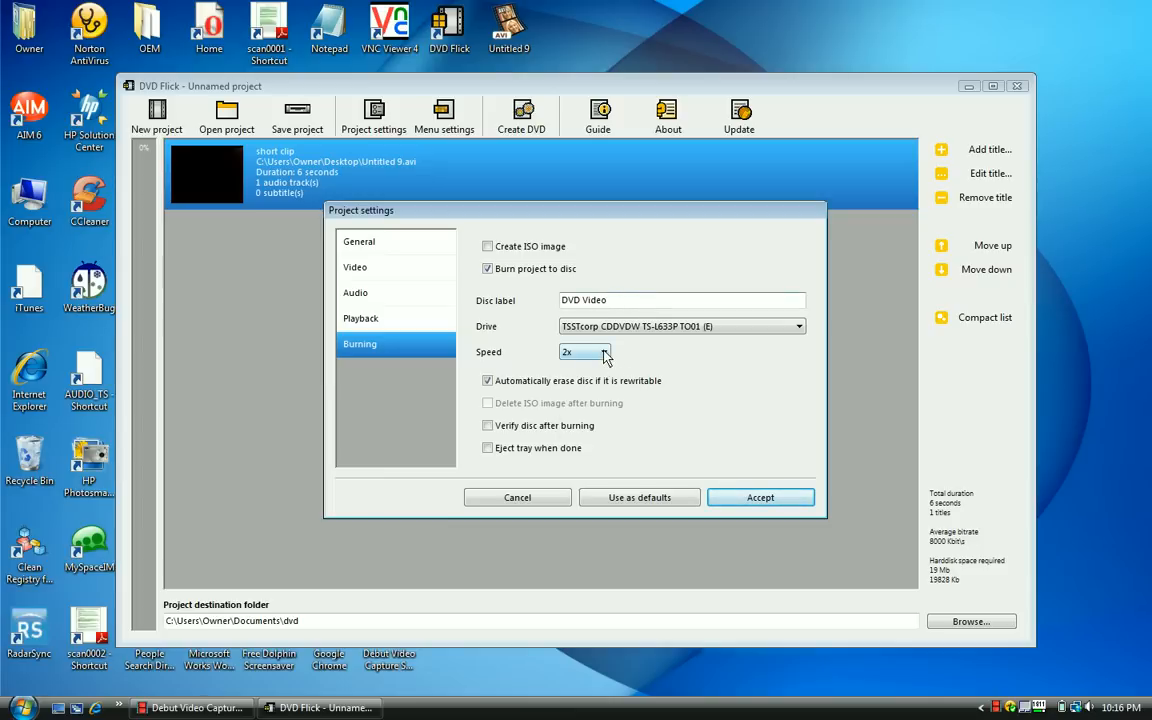
pyautogui.click(603, 351)
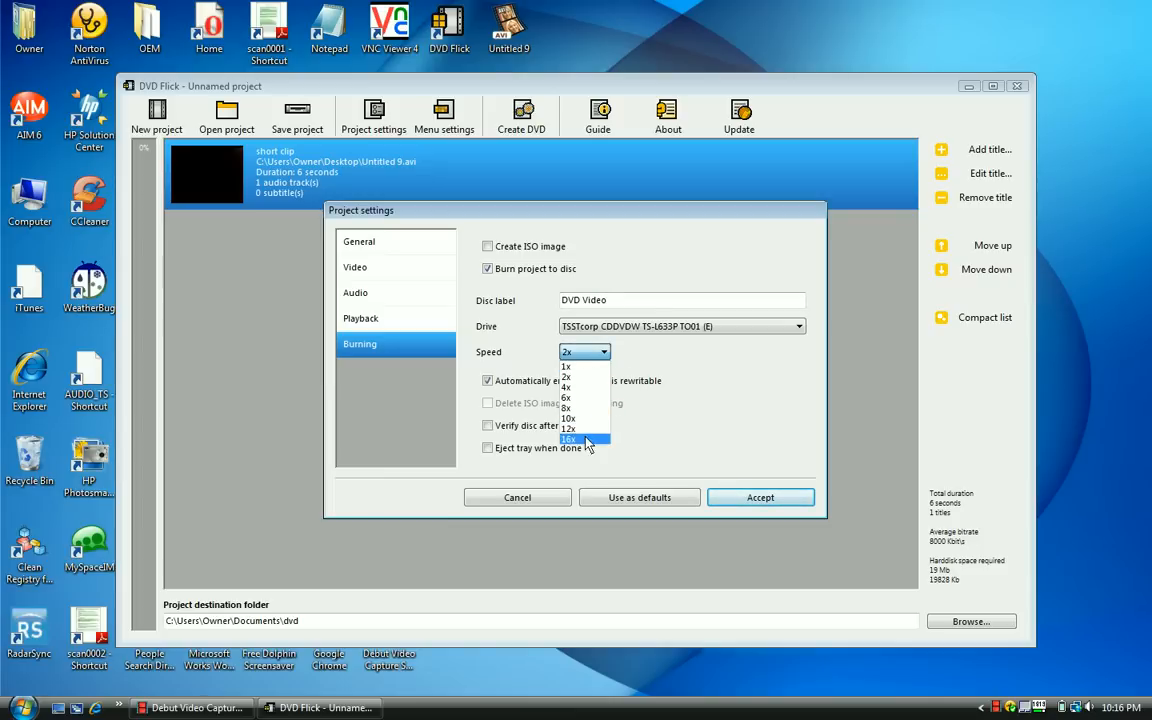
pyautogui.moveTo(585, 377)
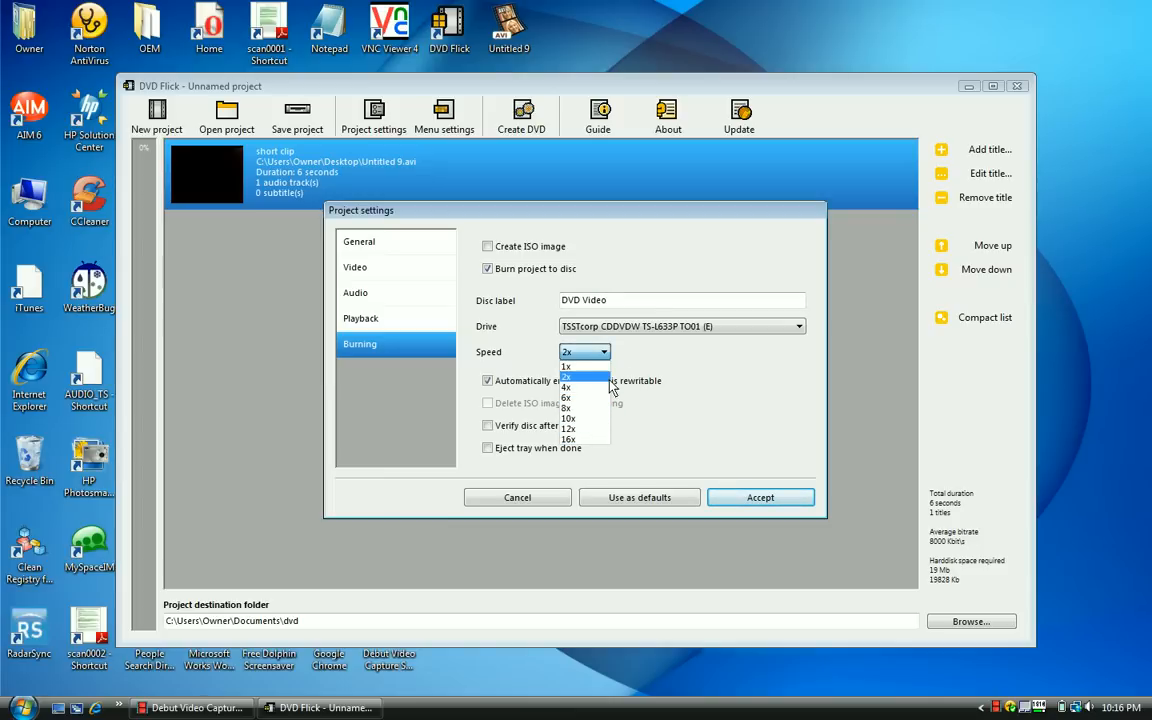
pyautogui.moveTo(570, 410)
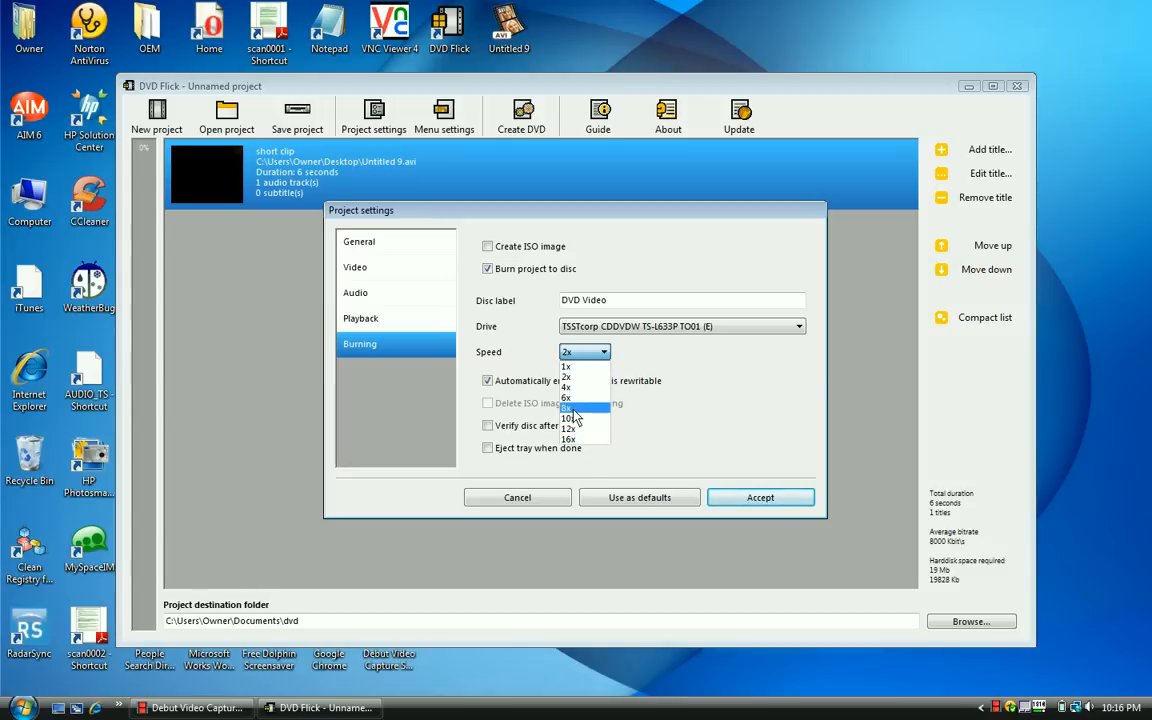
pyautogui.moveTo(585, 418)
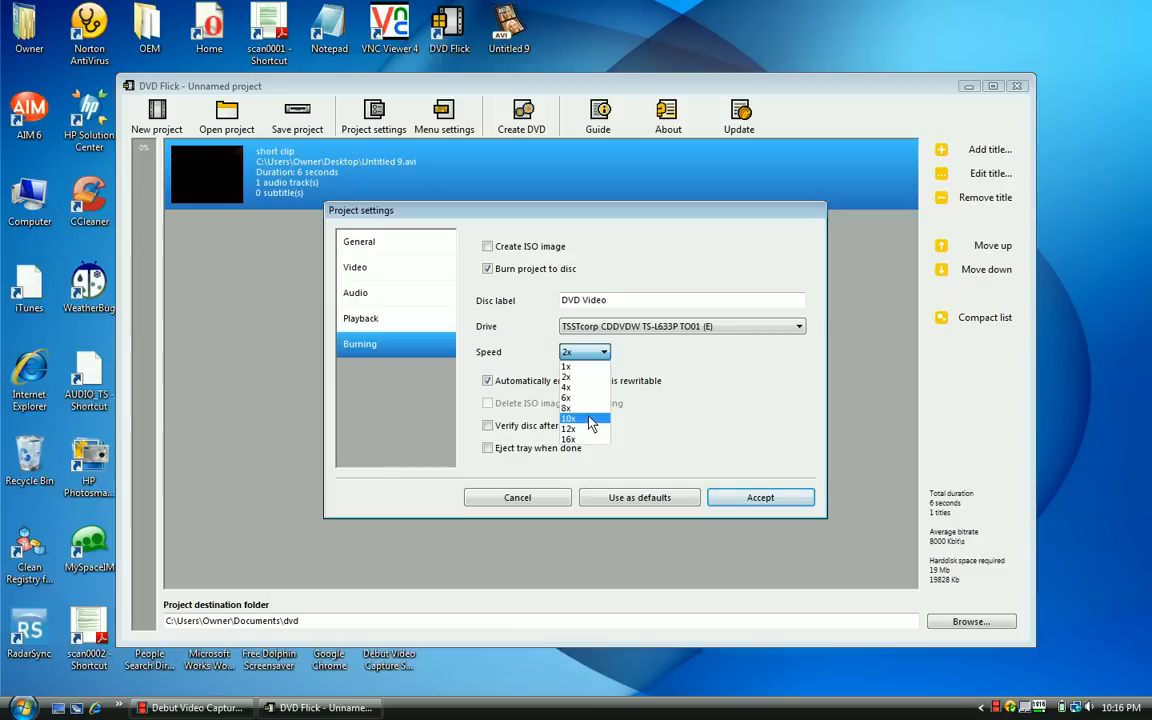
pyautogui.moveTo(585, 410)
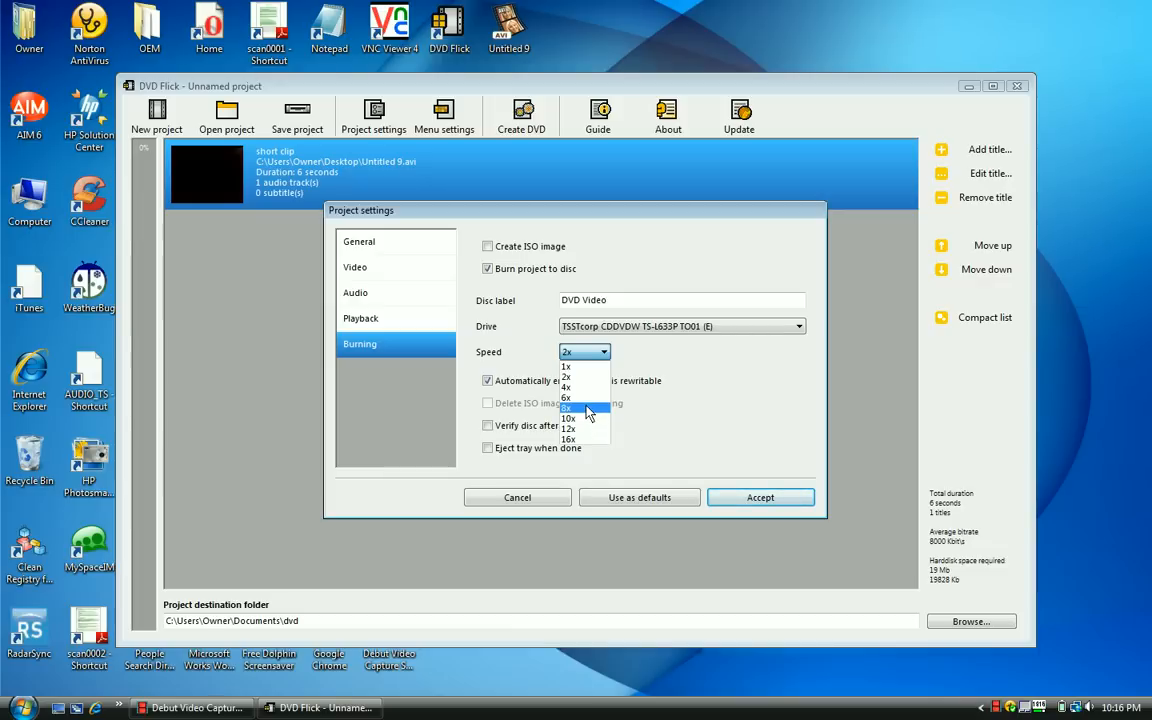
pyautogui.click(568, 408)
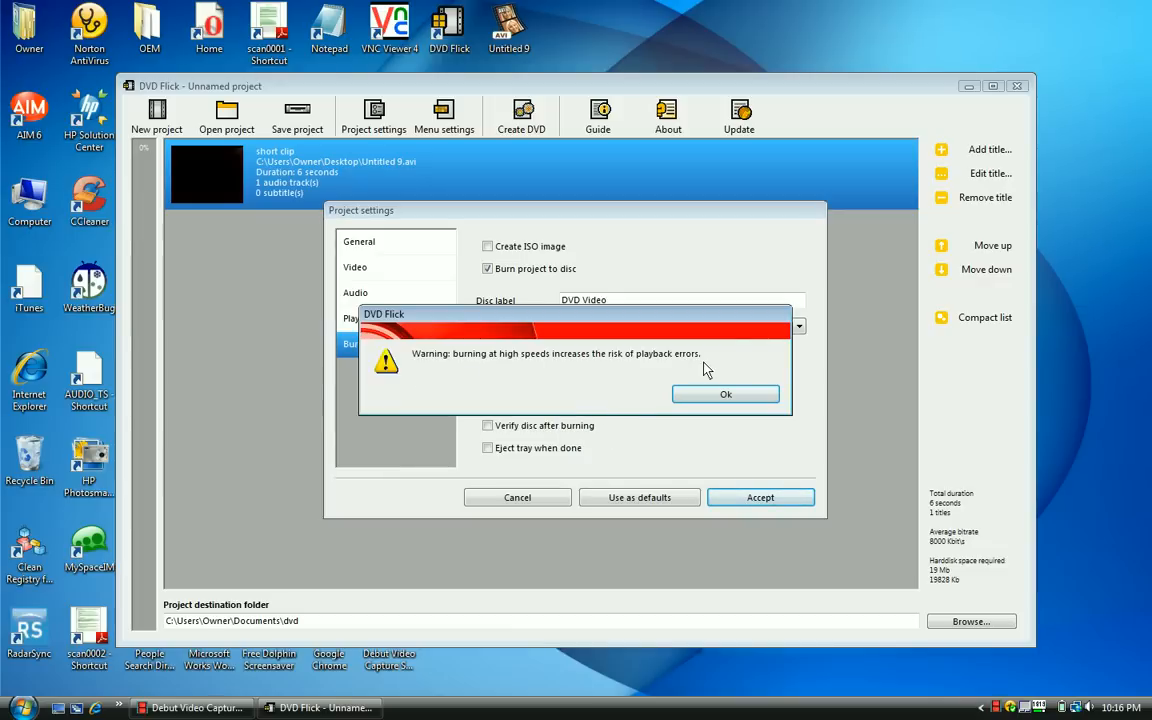
pyautogui.moveTo(726, 394)
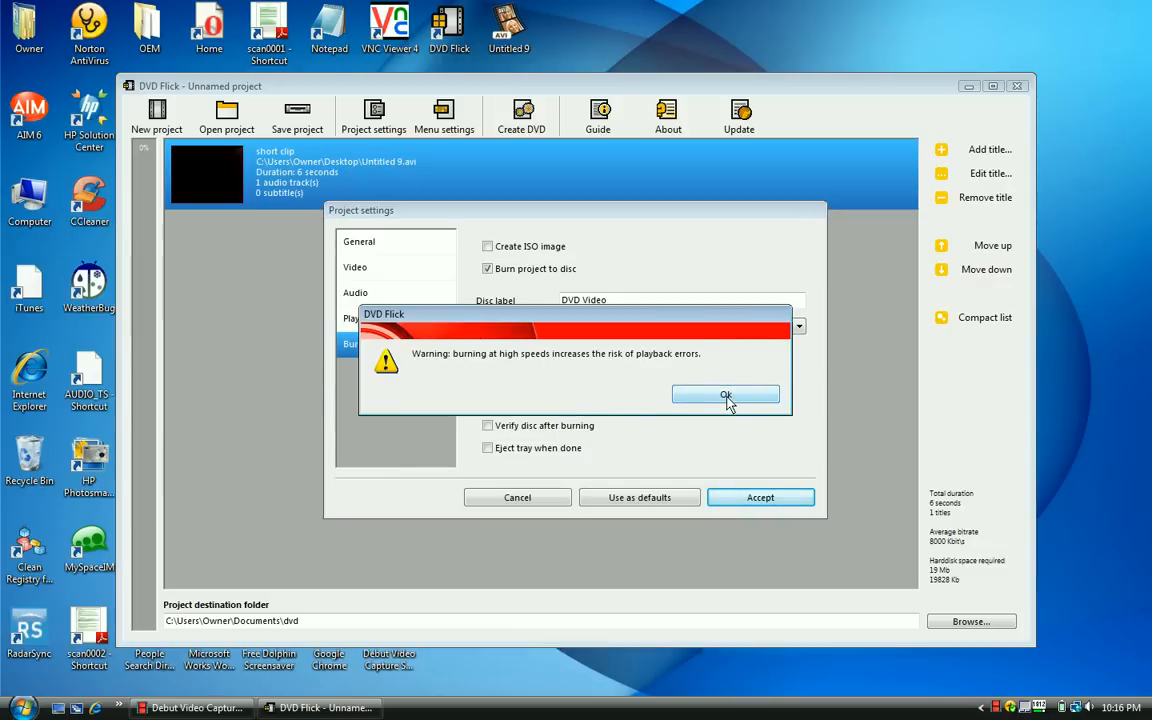
pyautogui.click(726, 394)
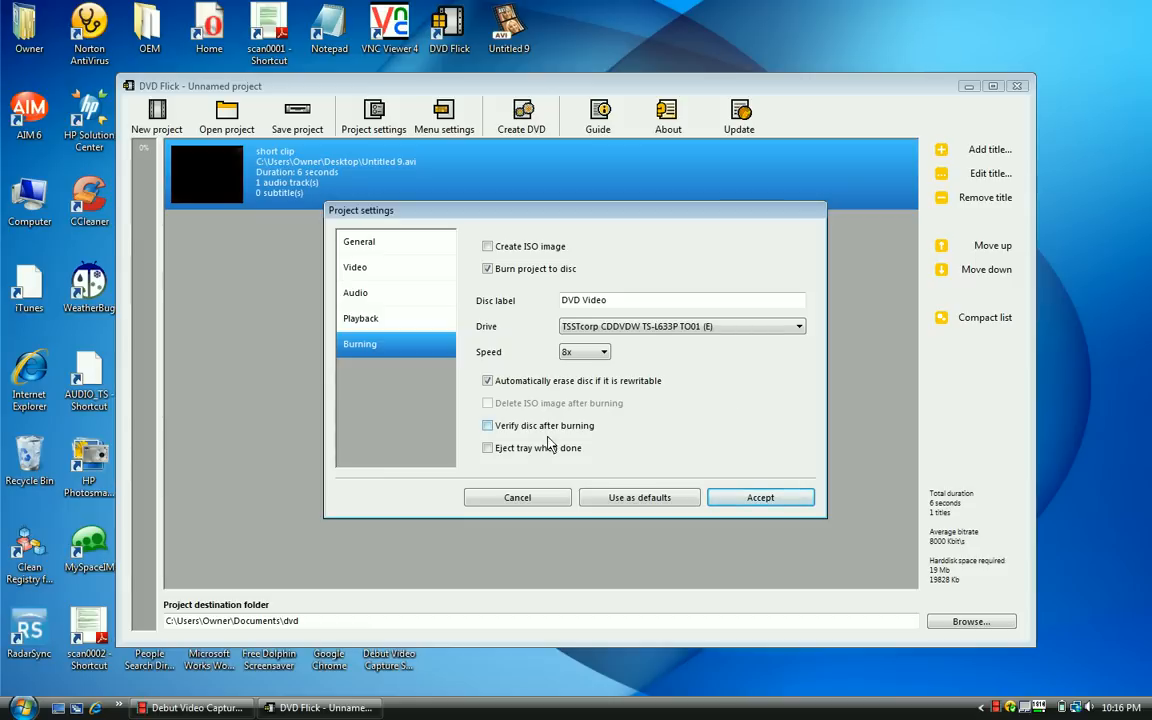
pyautogui.click(487, 425)
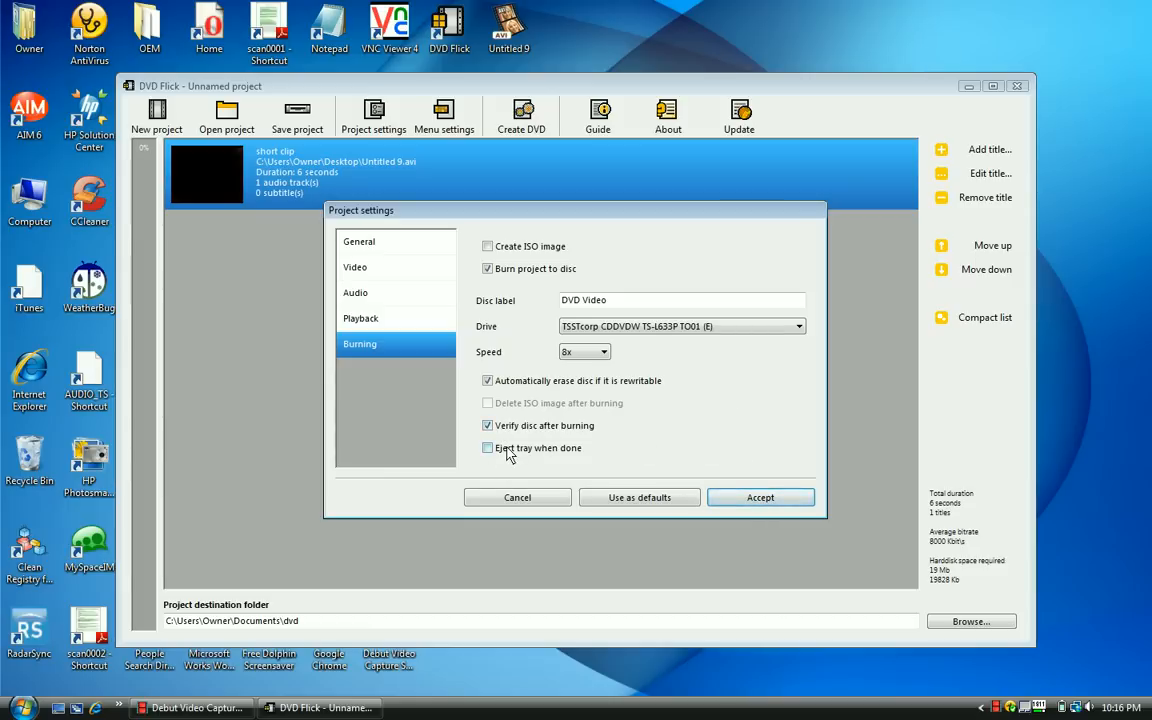
pyautogui.moveTo(562, 448)
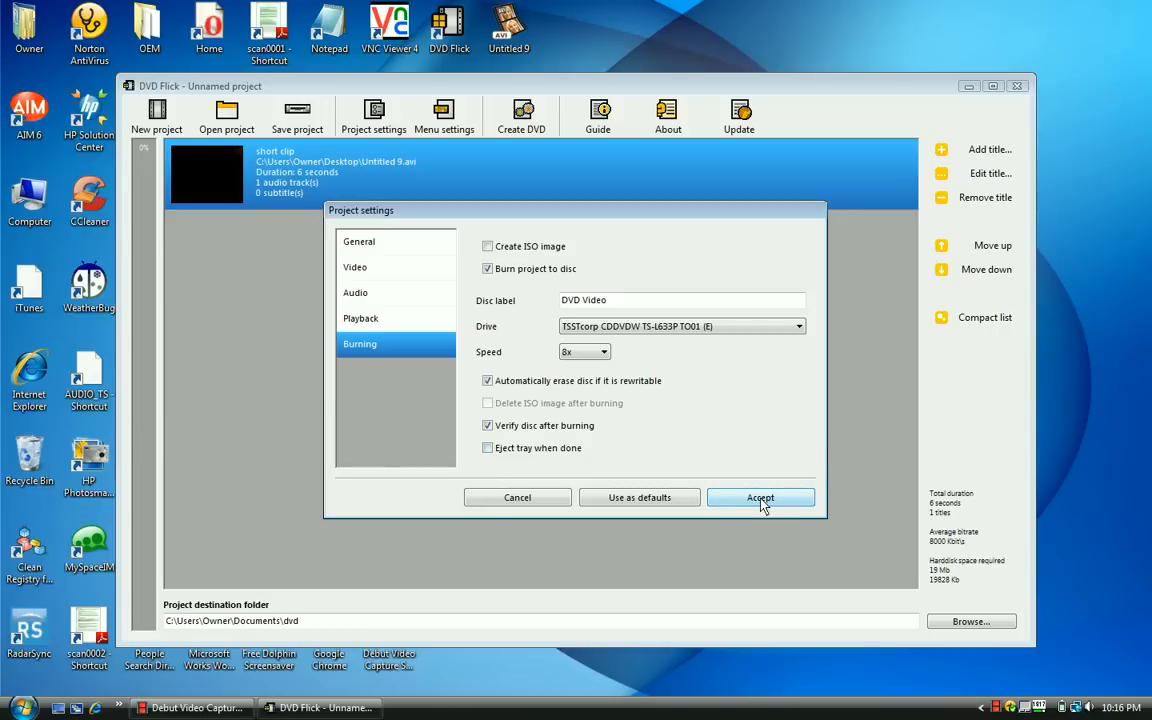
pyautogui.click(760, 497)
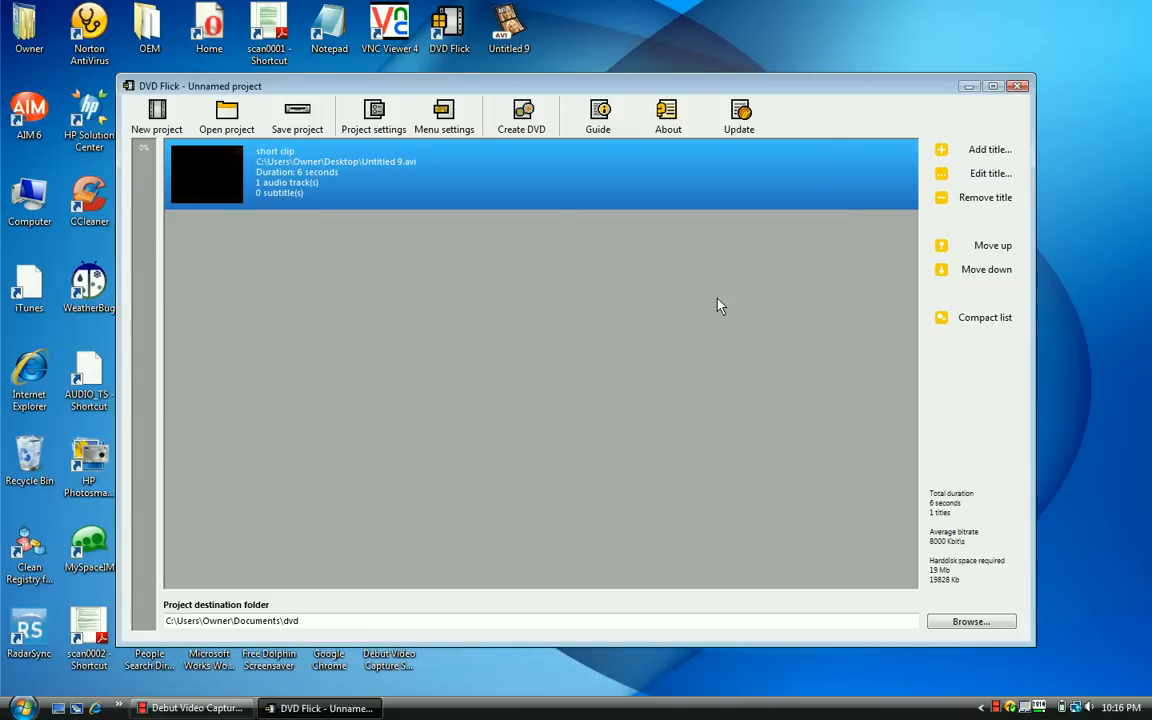
# Step: Choose the Plasma Sphere template, enable the menu, disable auto-play, and accept
pyautogui.click(444, 115)
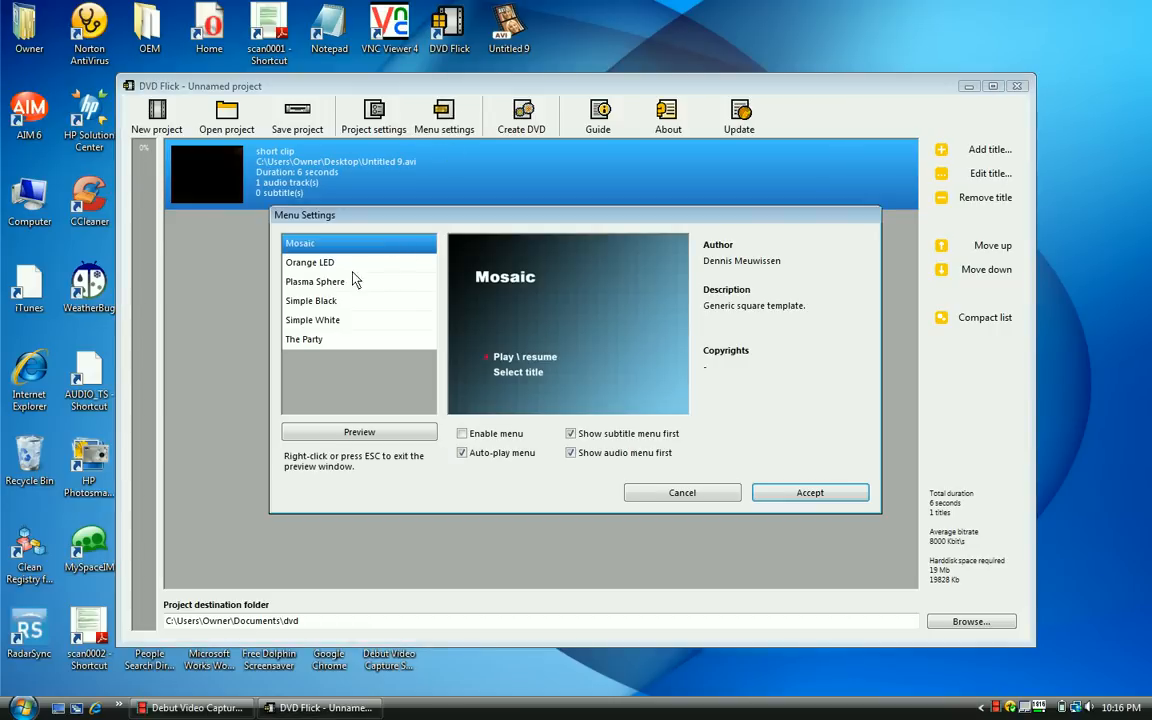
pyautogui.moveTo(342, 252)
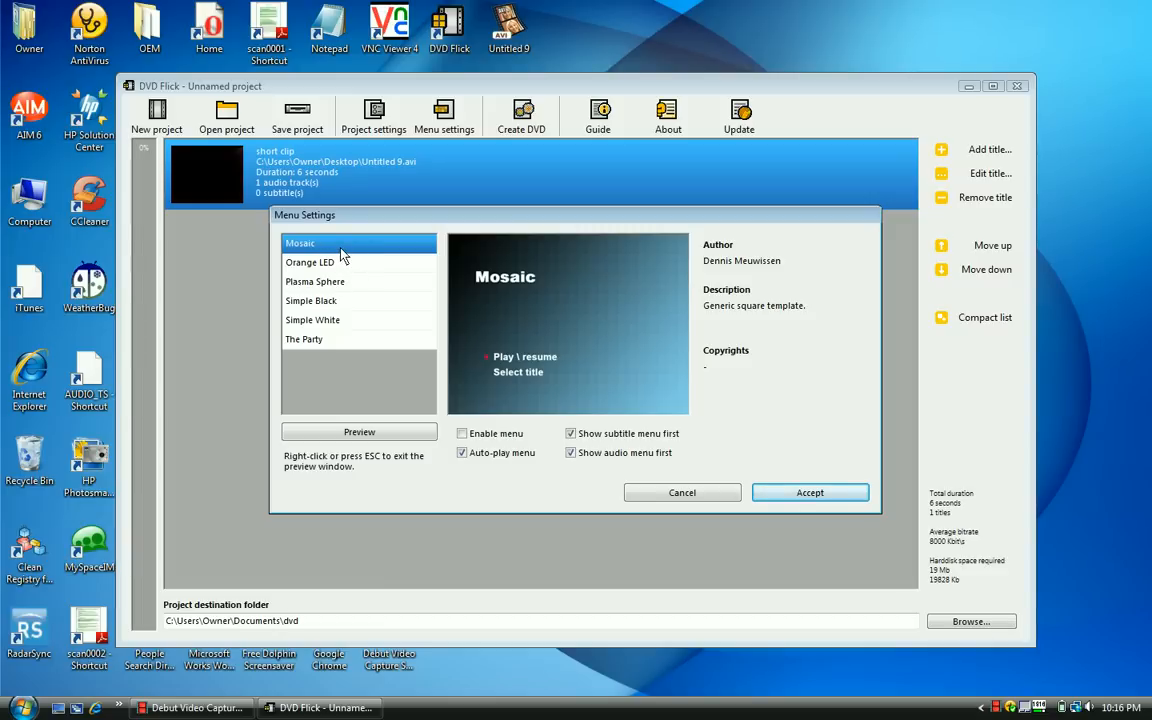
pyautogui.click(315, 281)
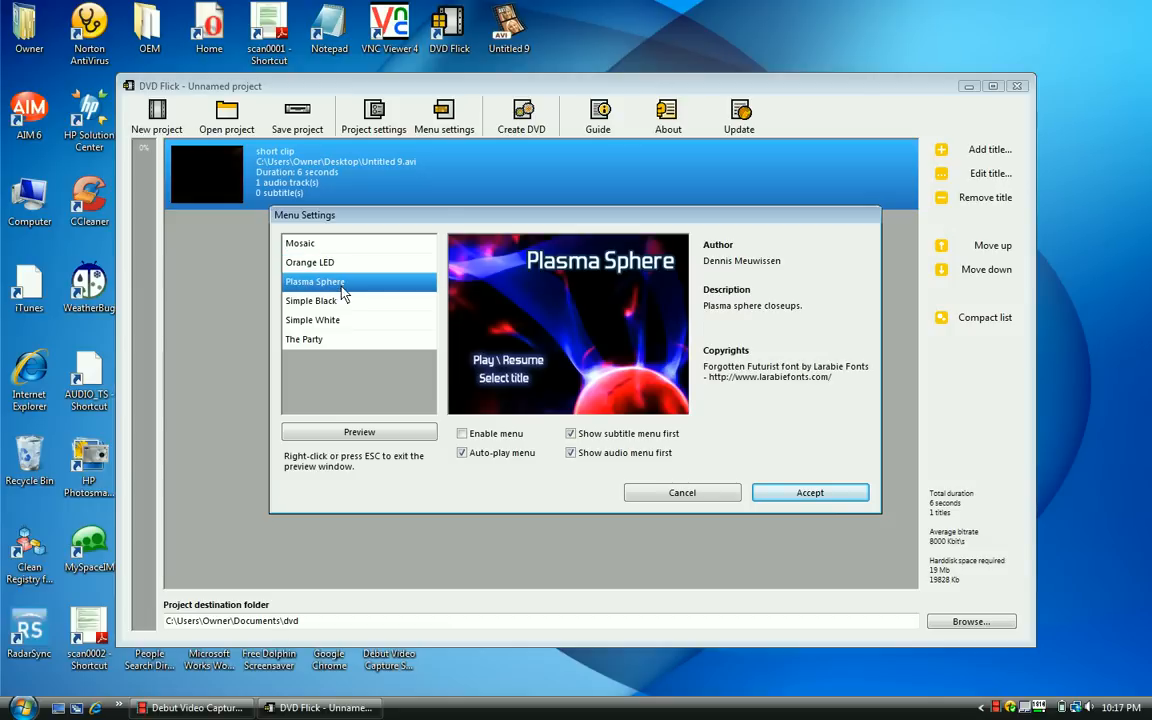
pyautogui.click(311, 300)
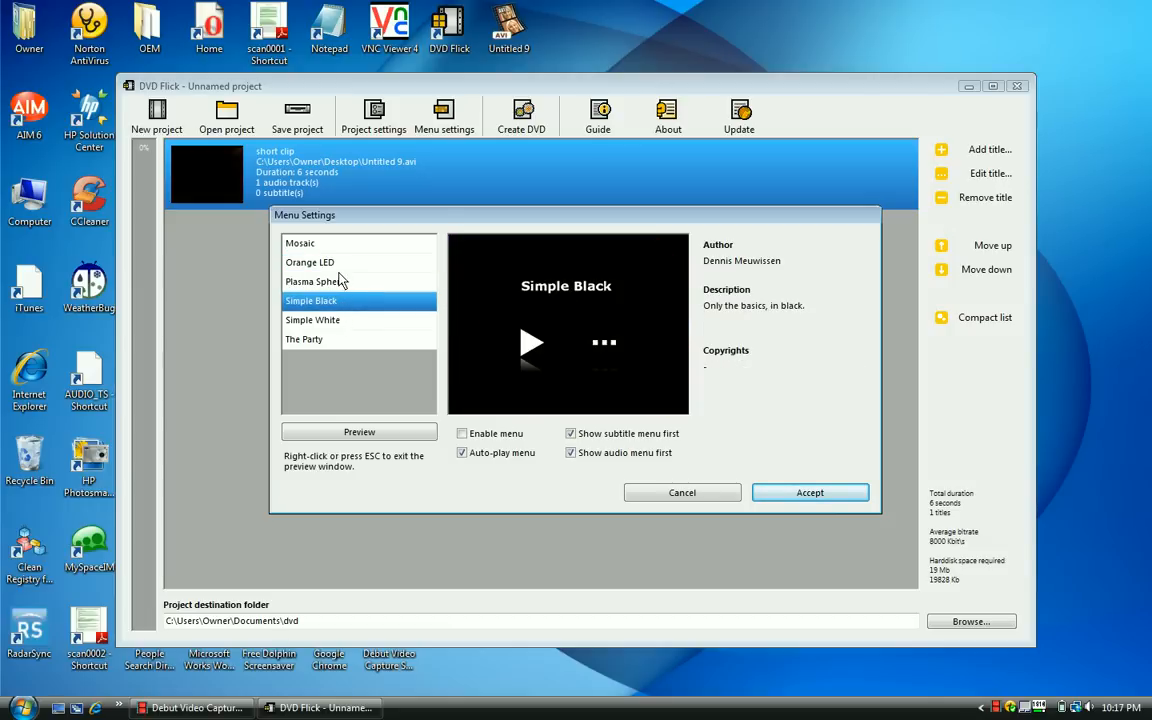
pyautogui.click(315, 281)
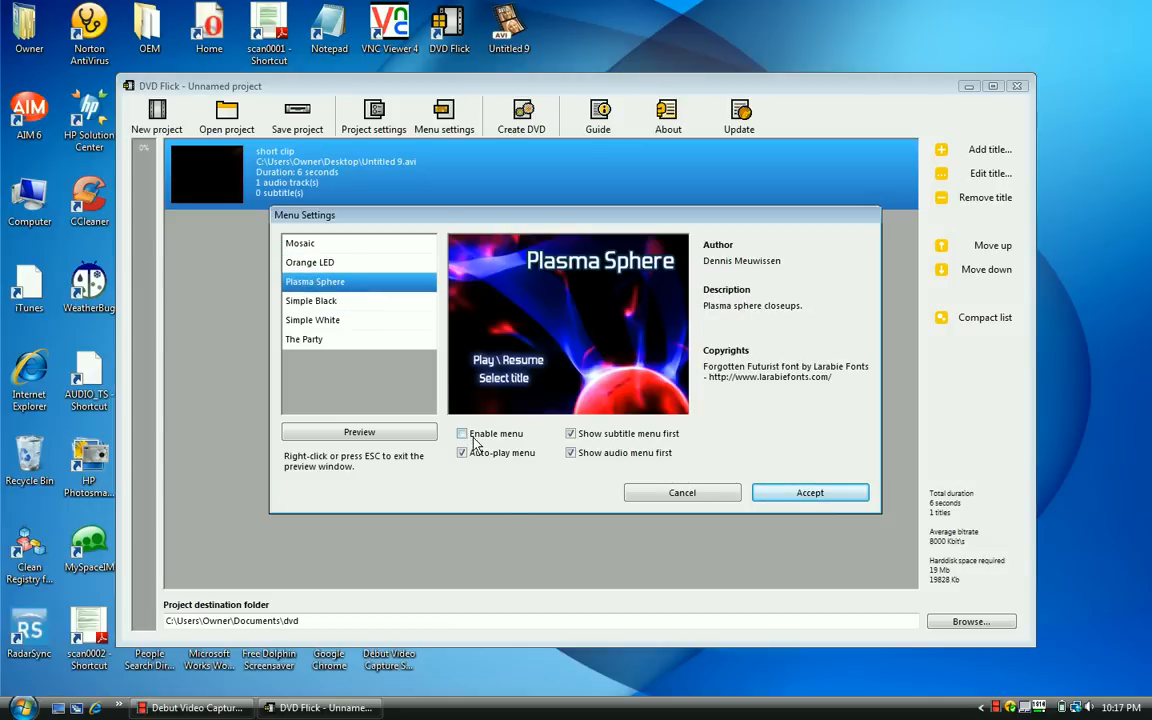
pyautogui.click(461, 433)
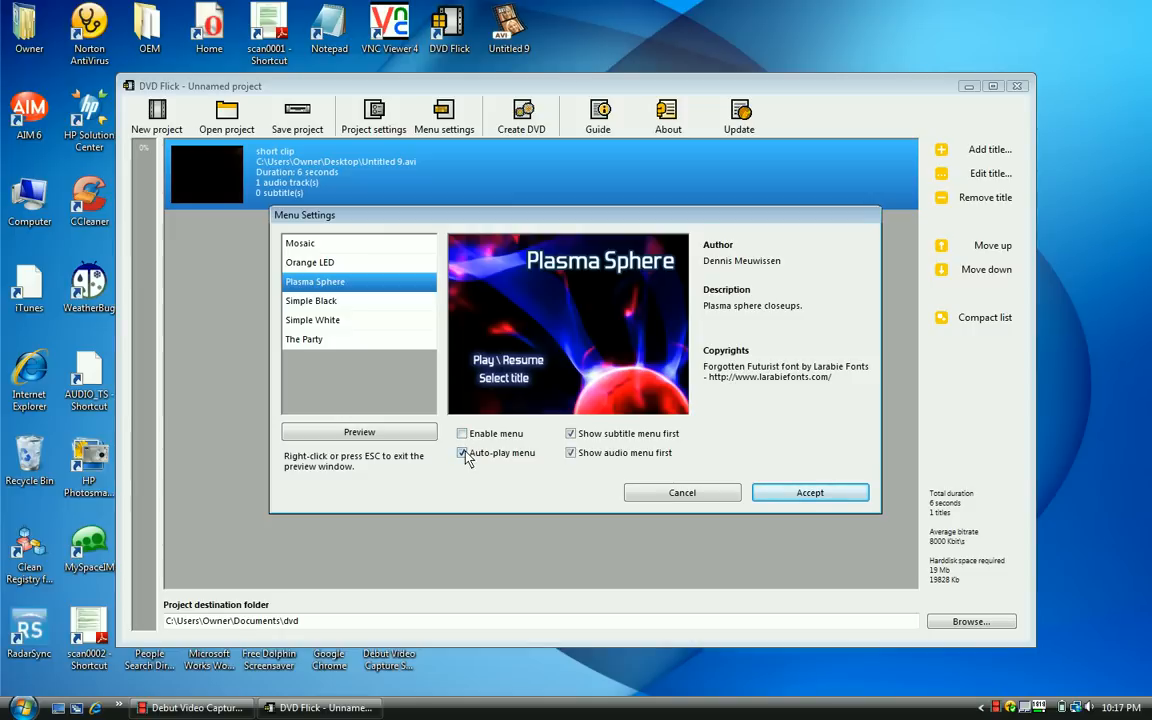
pyautogui.click(462, 433)
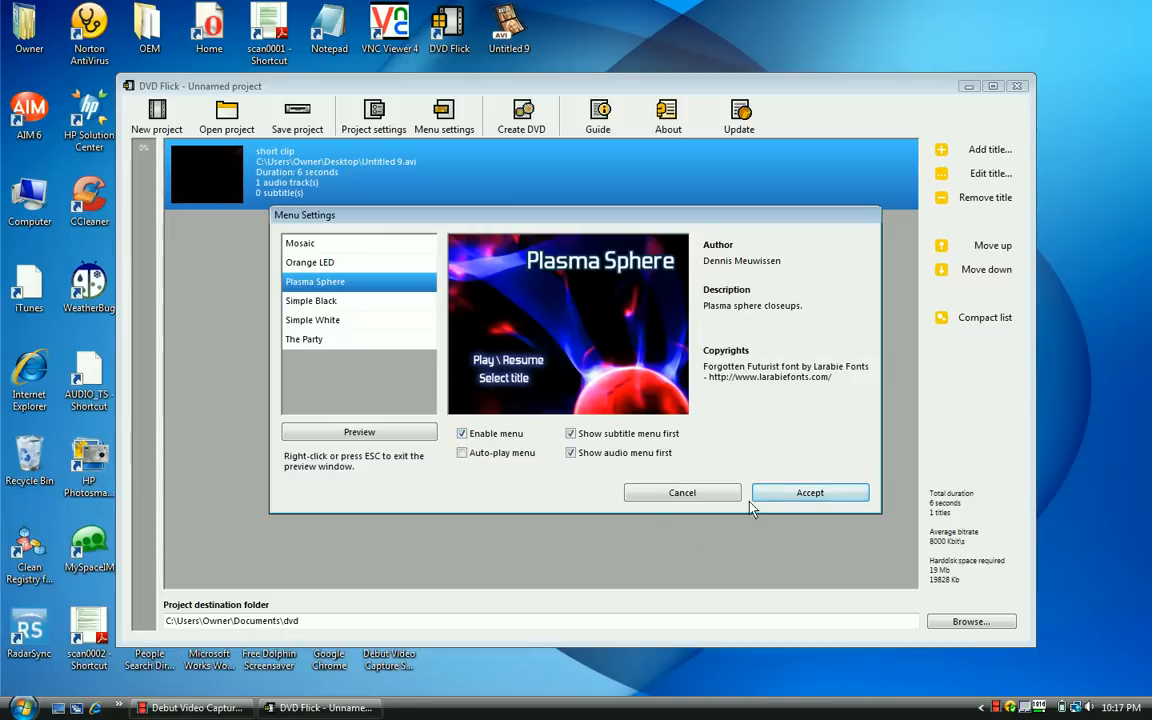
pyautogui.click(809, 492)
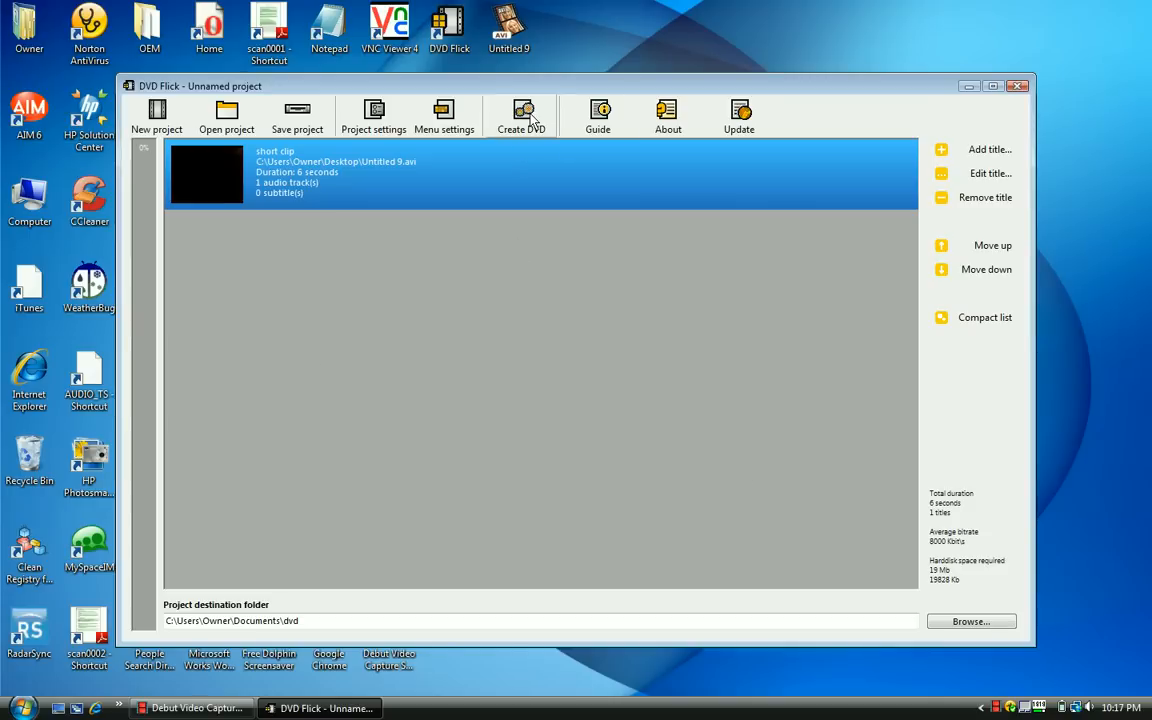
pyautogui.click(521, 115)
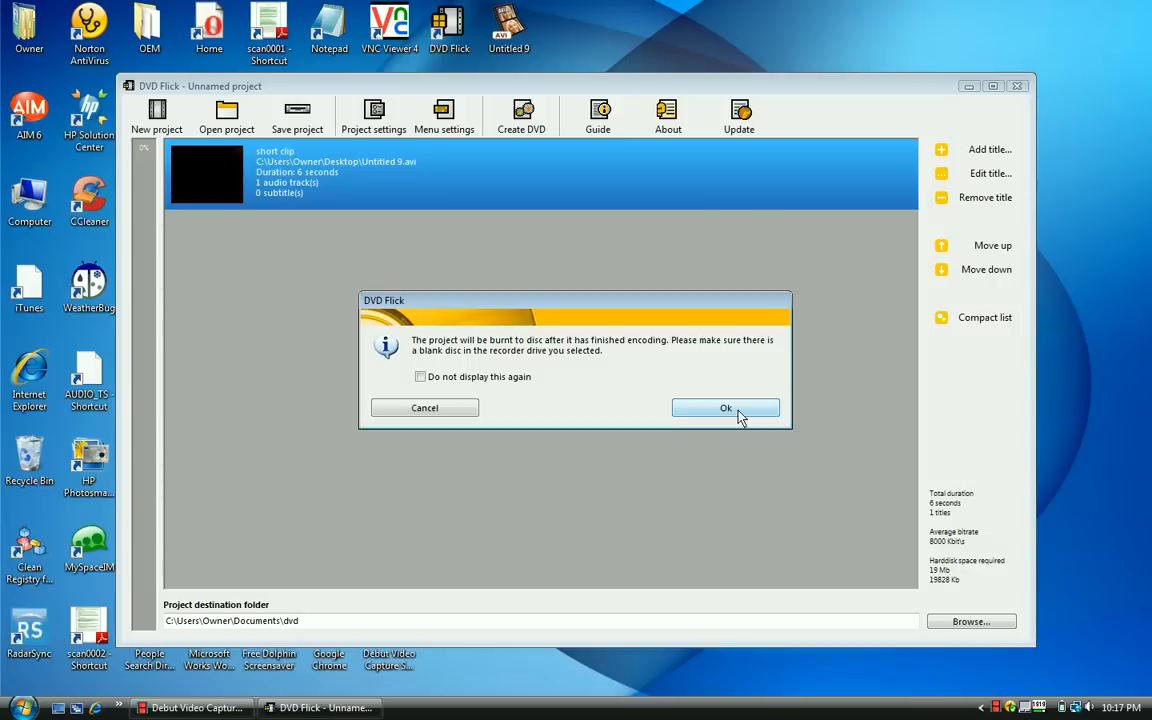
pyautogui.moveTo(740, 368)
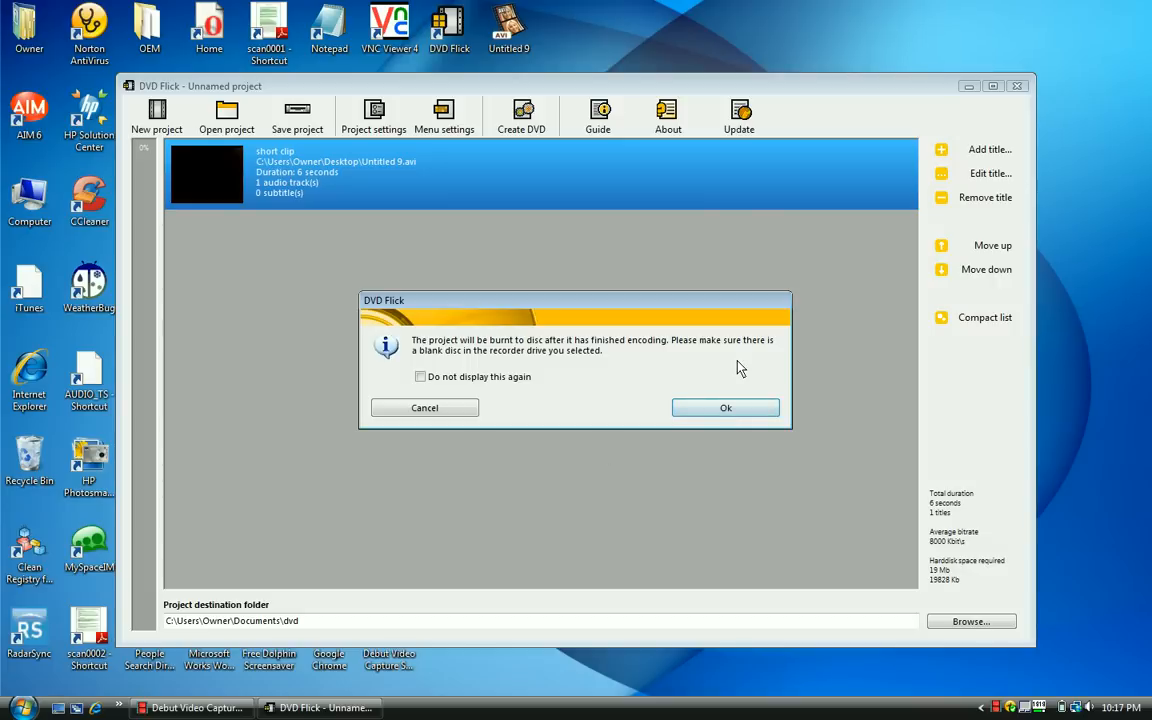
pyautogui.moveTo(424, 408)
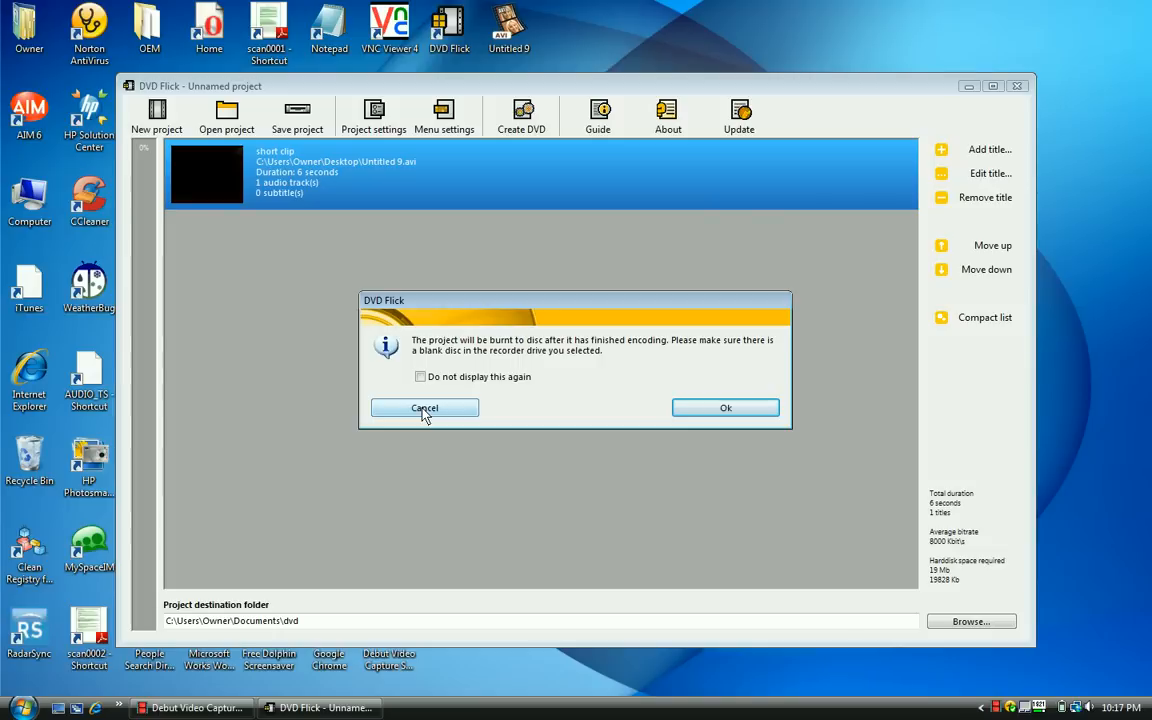
pyautogui.click(424, 407)
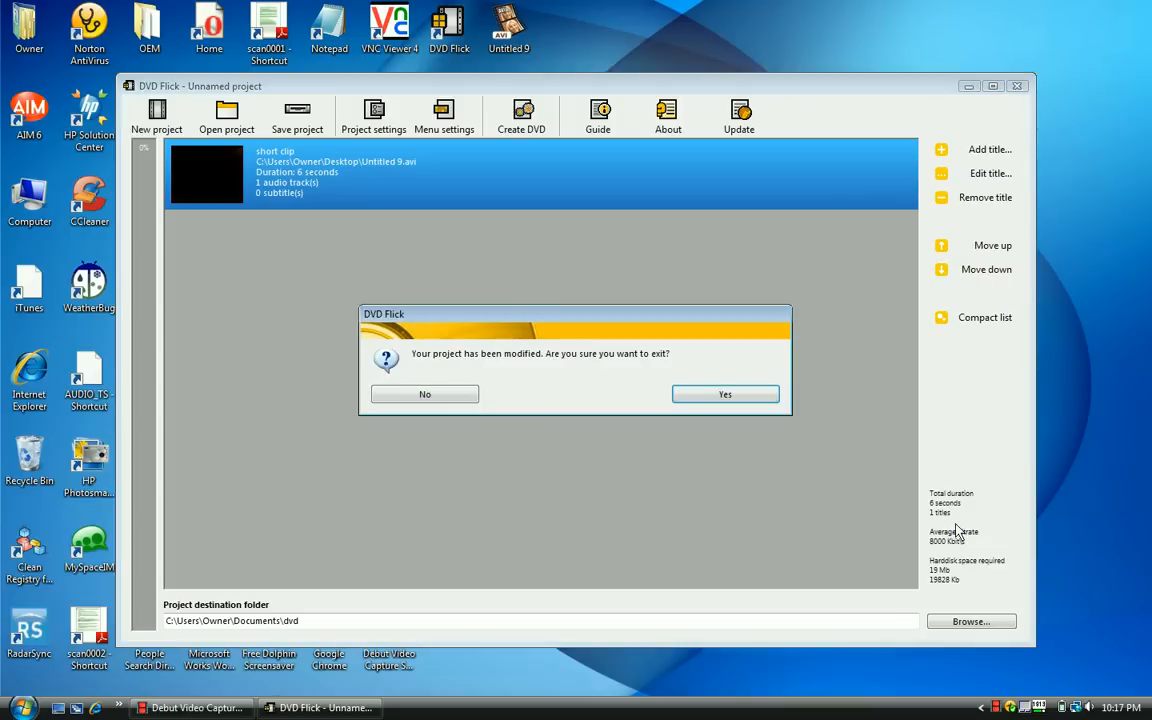
# Step: Right-click the taskbar icon, opening Debut Video Capture's menu with exit options
pyautogui.rightClick(1010, 707)
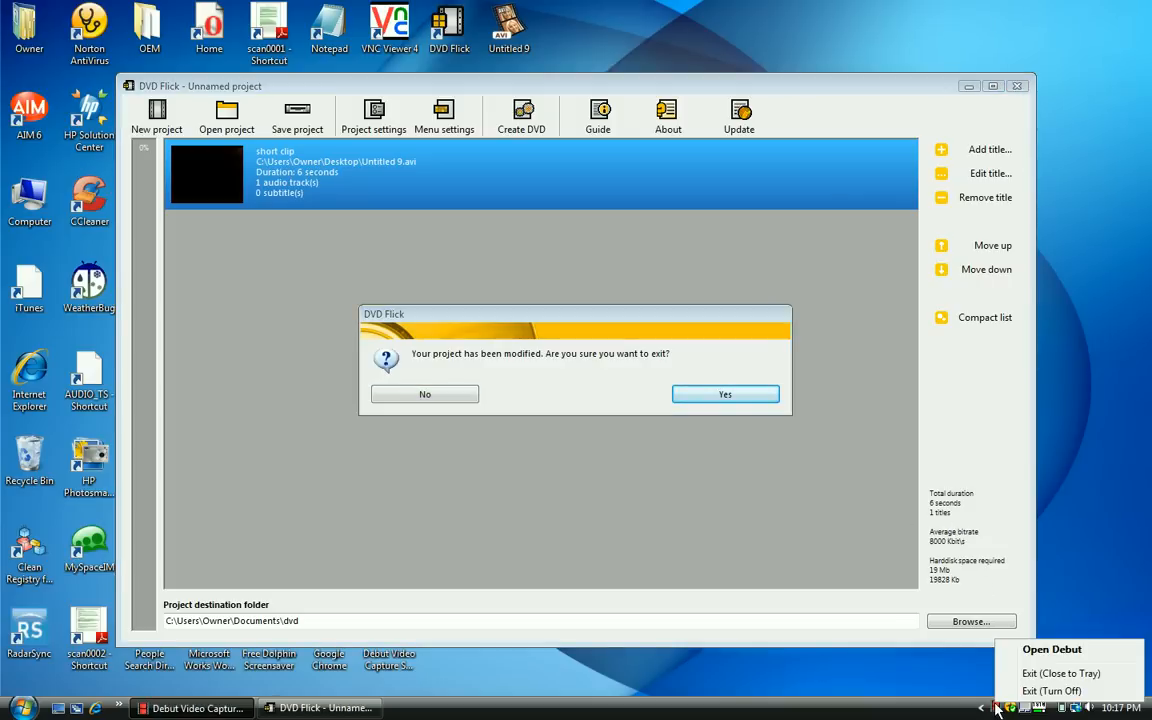